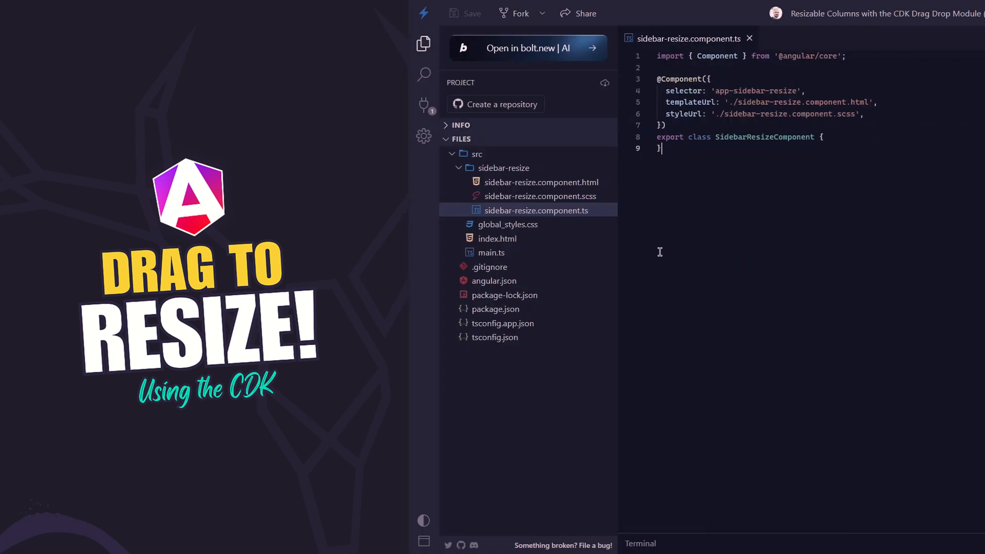
- Resize the project files panel back and forth by dragging the explorer/editor splitter
{"action": "left_click_drag", "start_coordinate": [619, 243], "coordinate": [631, 243]}
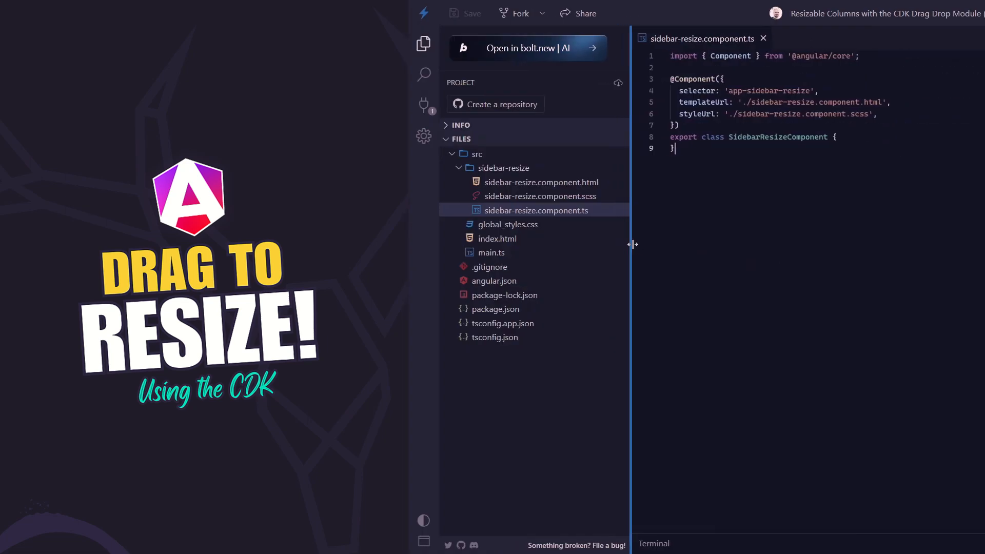
{"action": "left_click_drag", "start_coordinate": [632, 244], "coordinate": [710, 253]}
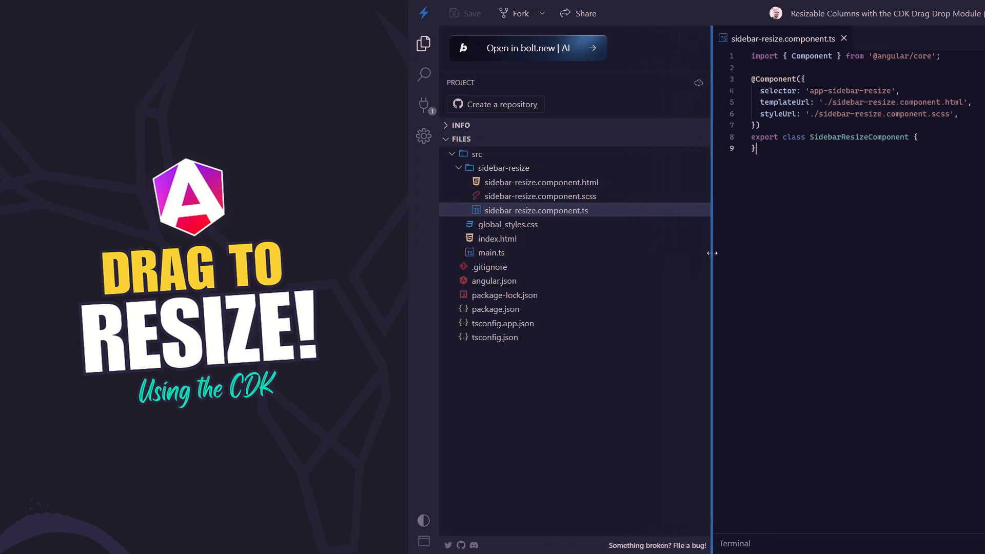
{"action": "left_click_drag", "start_coordinate": [710, 253], "coordinate": [671, 257]}
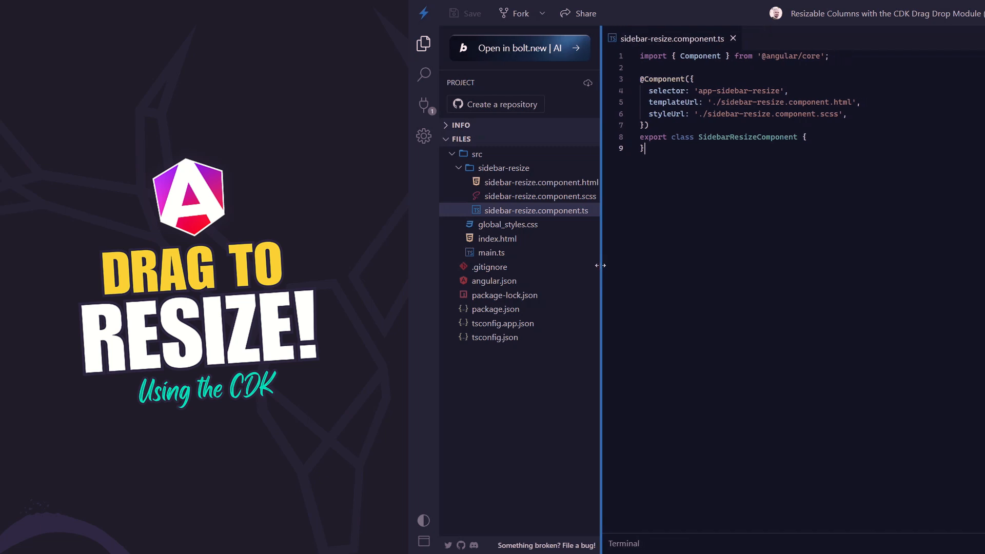
{"action": "left_click_drag", "start_coordinate": [601, 265], "coordinate": [584, 268]}
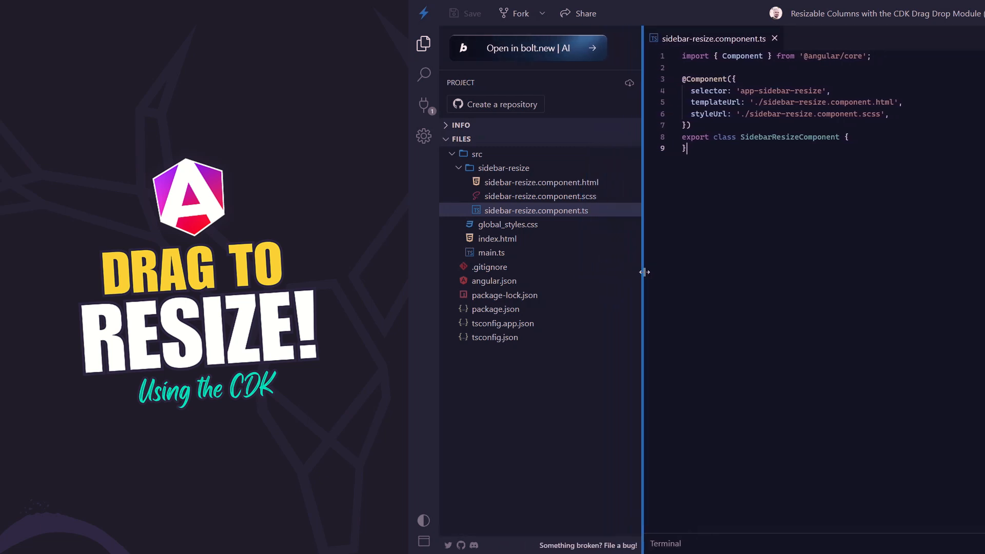
{"action": "left_click_drag", "start_coordinate": [643, 272], "coordinate": [689, 273]}
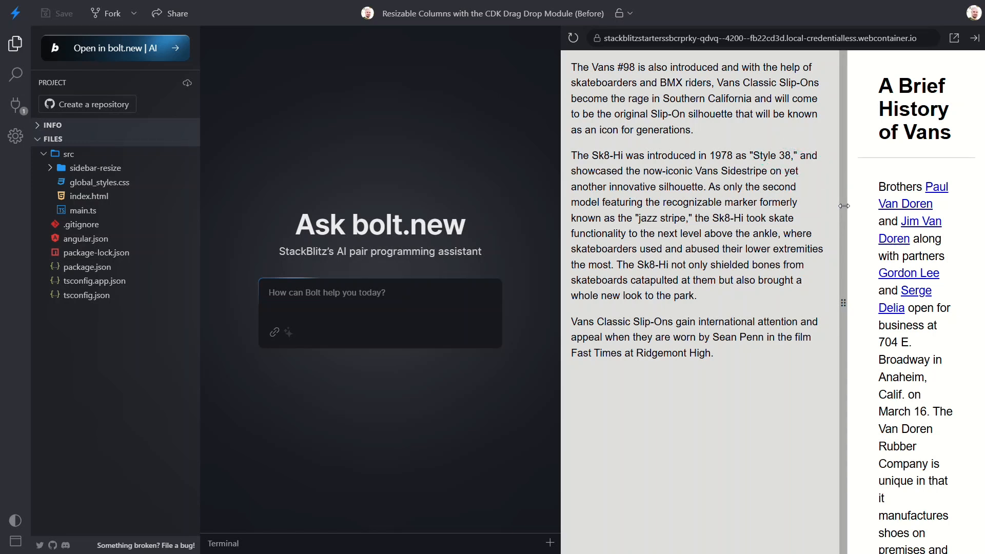
{"action": "mouse_move", "coordinate": [264, 199]}
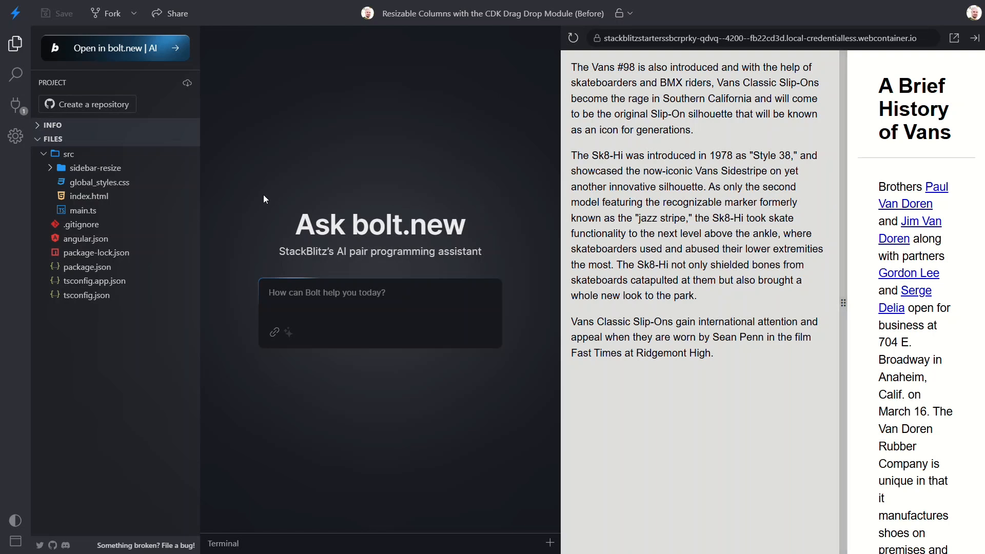
- Expand the sidebar-resize folder and open sidebar-resize.component.ts
{"action": "left_click", "coordinate": [96, 168]}
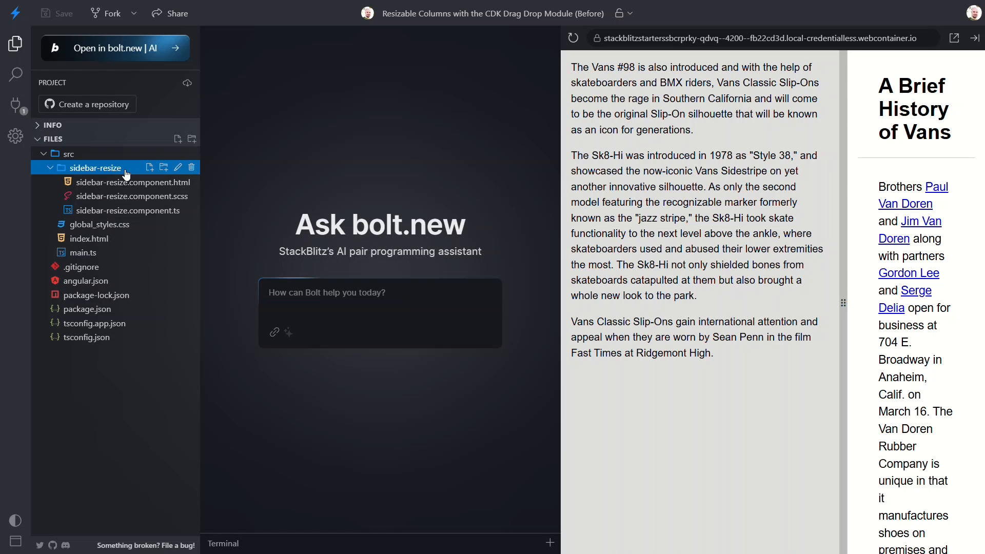
{"action": "left_click", "coordinate": [128, 210]}
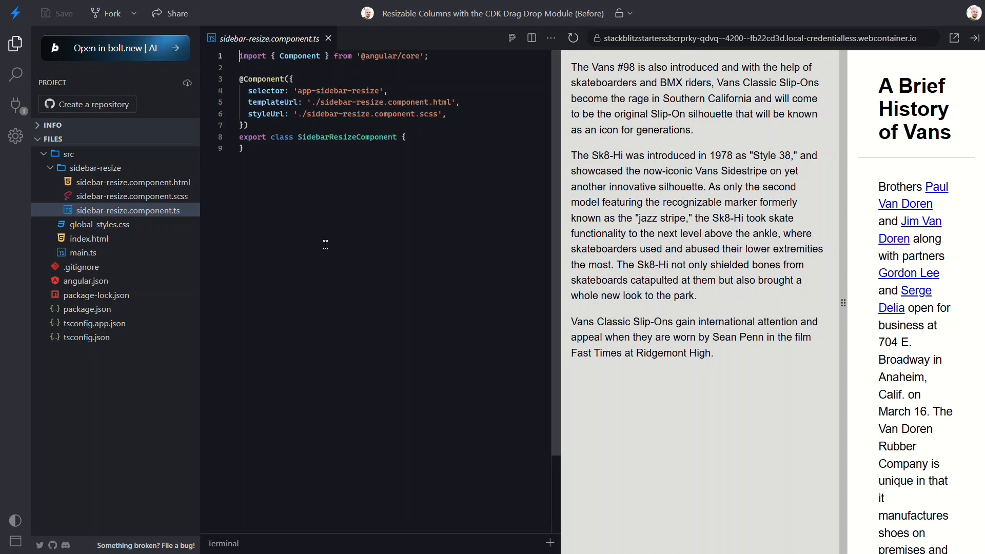
- Open sidebar-resize.component.html, showing the main slot, sidebar slot and resizer handle
{"action": "left_click", "coordinate": [134, 182]}
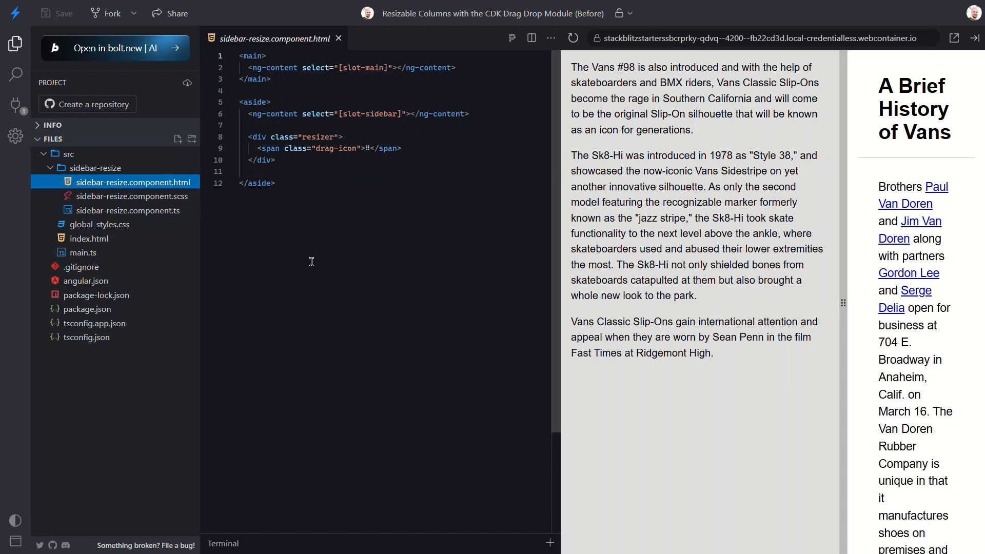
- Open main.ts to view the article content wrapped in the main slot
{"action": "left_click", "coordinate": [83, 253]}
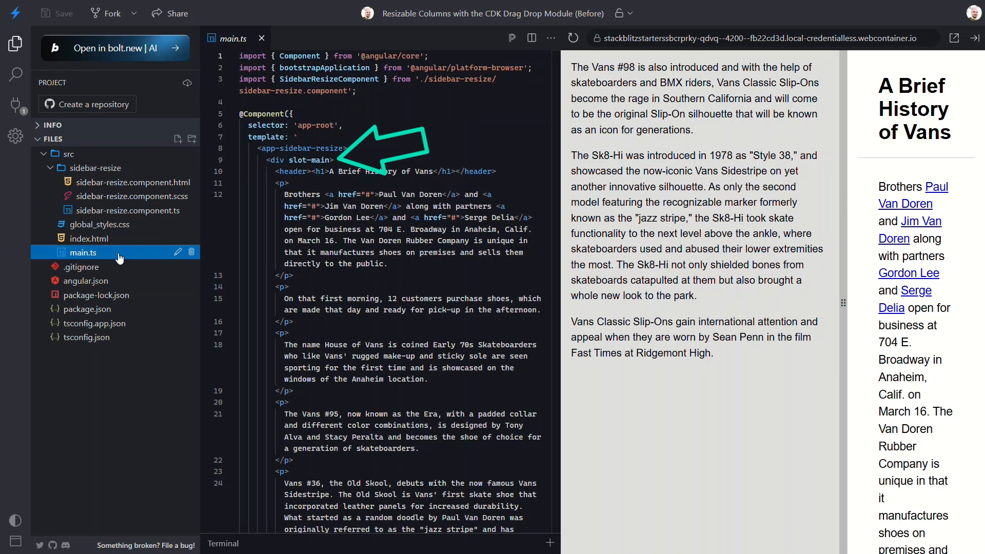
- Scroll main.ts down to the slot-sidebar div, then reopen sidebar-resize.component.ts
{"action": "scroll", "scroll_direction": "down", "scroll_amount": 3}
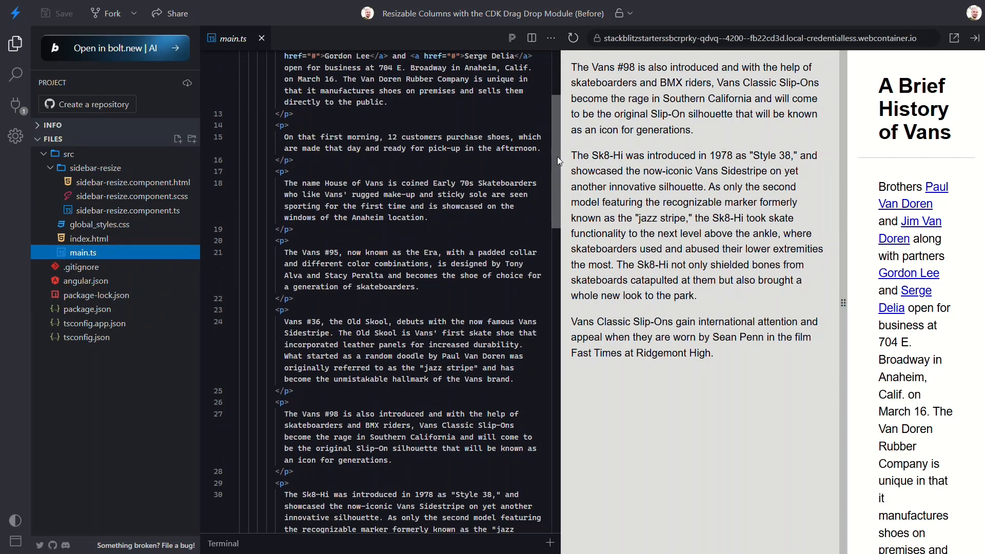
{"action": "scroll", "scroll_direction": "down", "scroll_amount": 3}
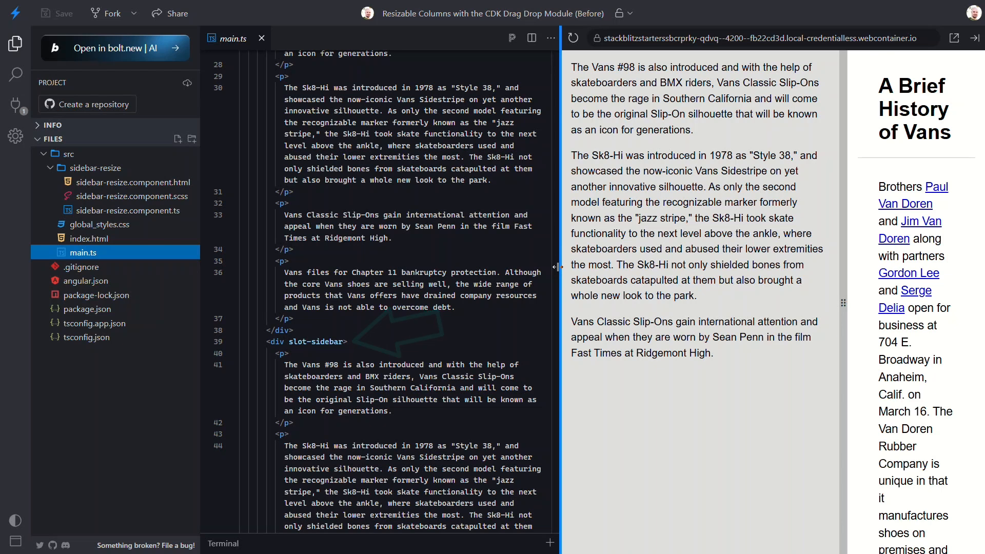
{"action": "left_click", "coordinate": [127, 210]}
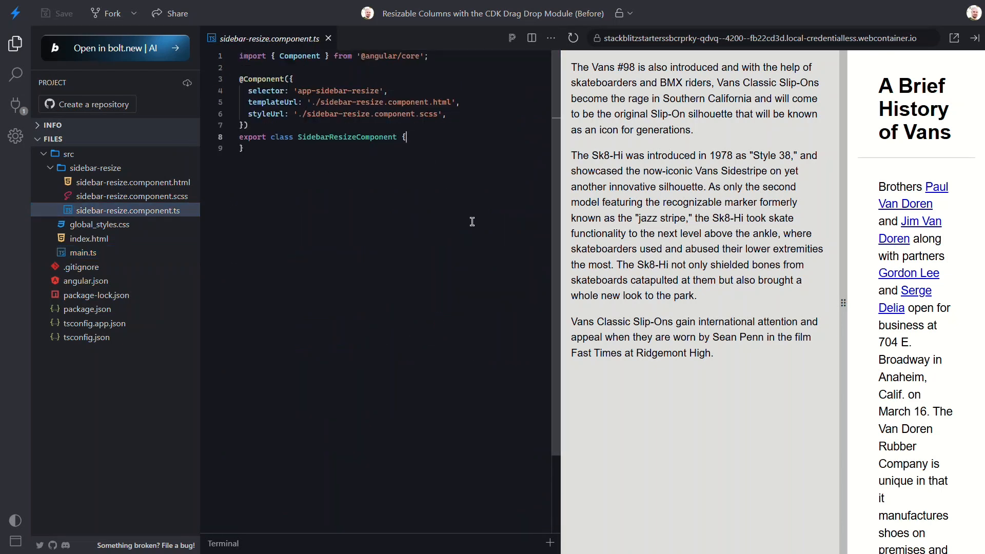
{"action": "key", "text": "Enter"}
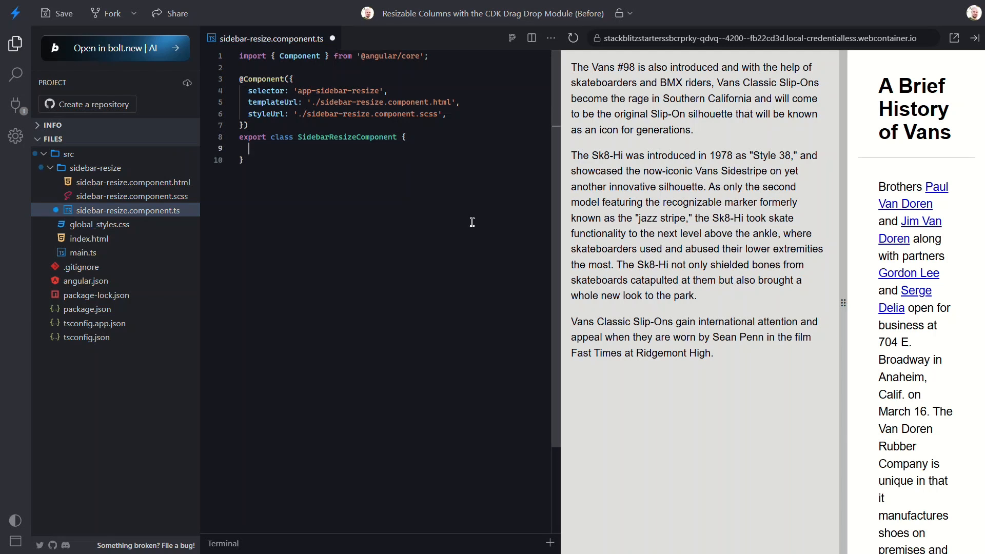
{"action": "type", "text": "protected defa"}
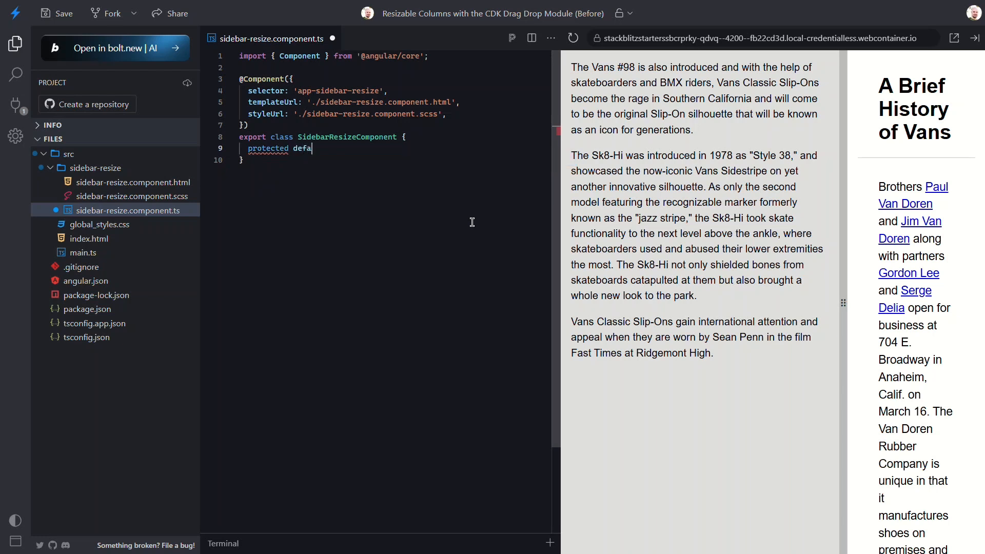
{"action": "type", "text": "ultWidth"}
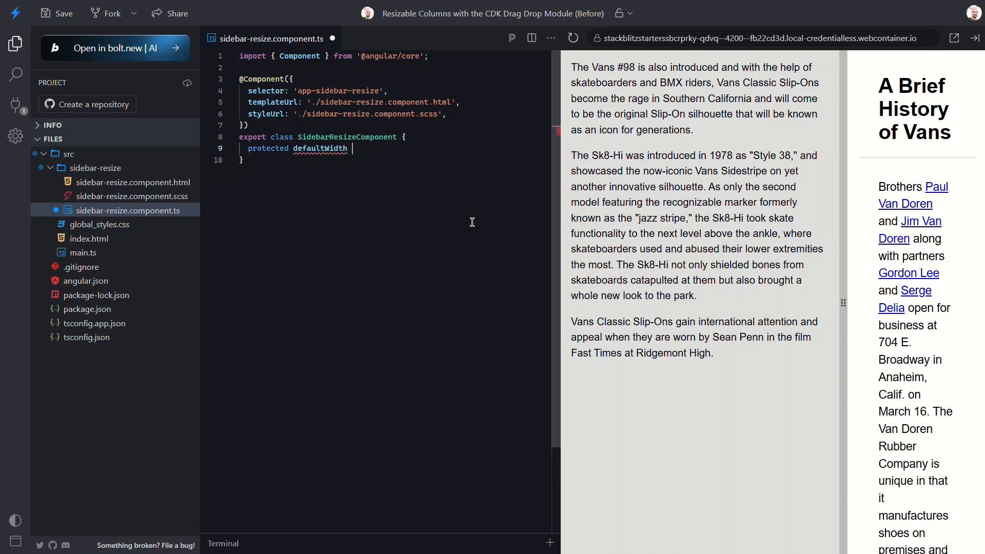
{"action": "type", "text": "= 250;"}
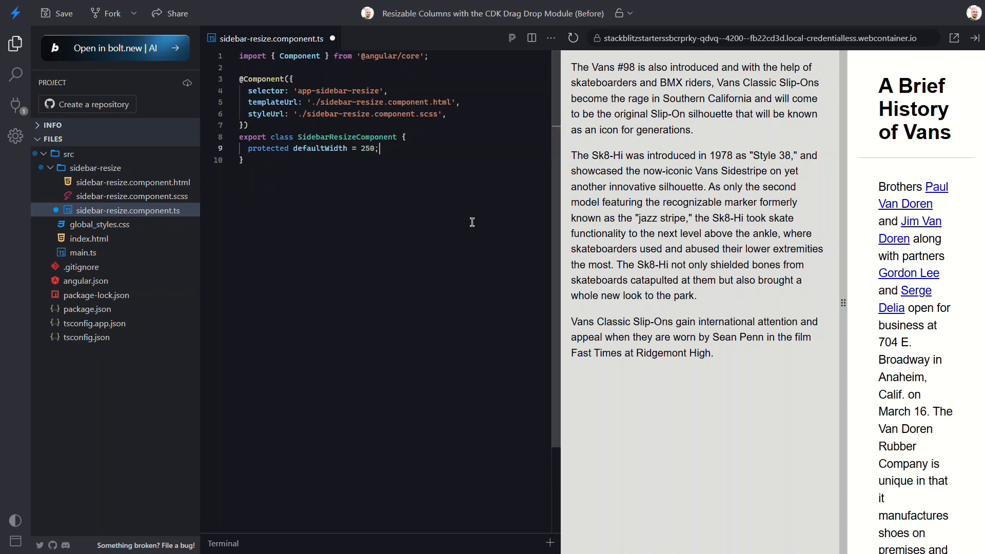
{"action": "key", "text": "Enter"}
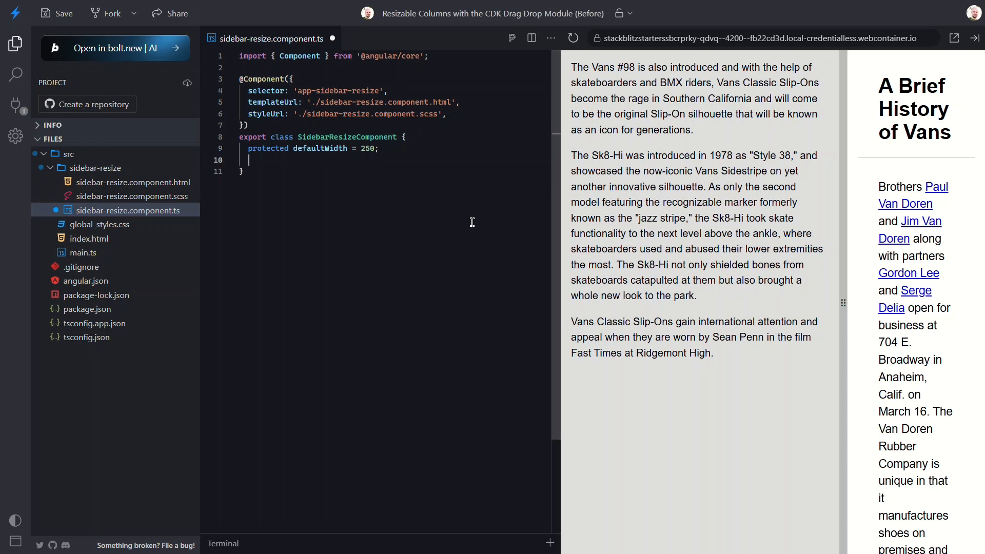
{"action": "type", "text": "protected currentWidth = signal"}
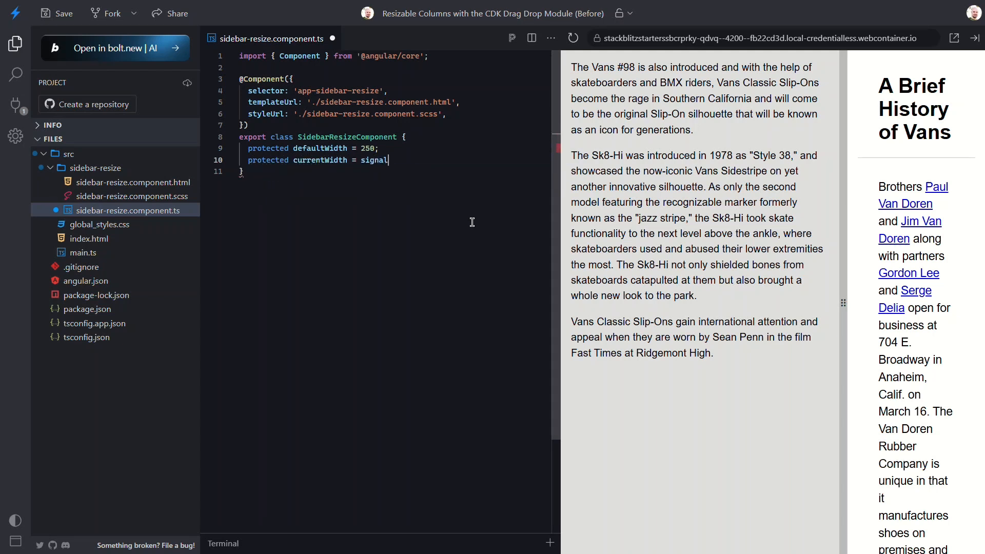
{"action": "type", "text": "(this.defaultWidth);"}
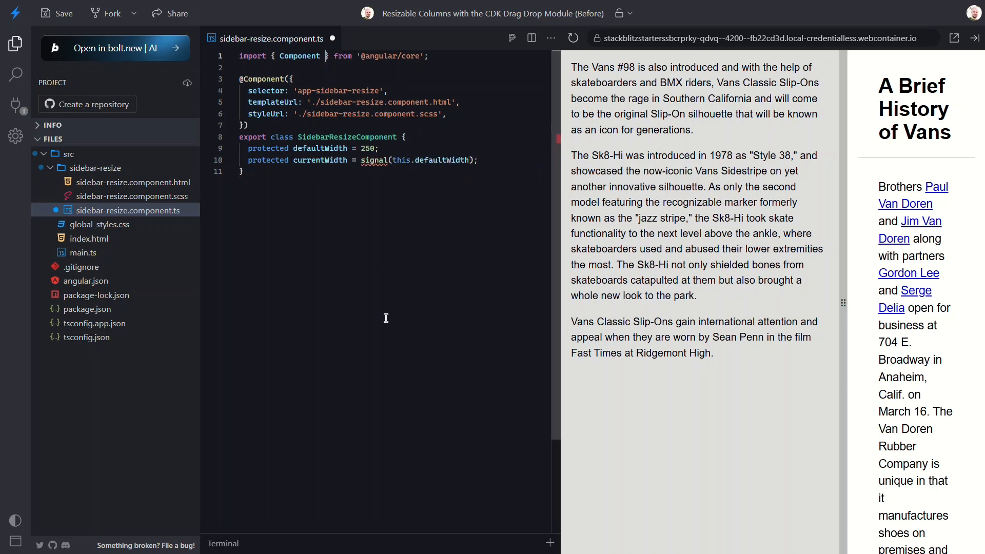
{"action": "type", "text": ", signal"}
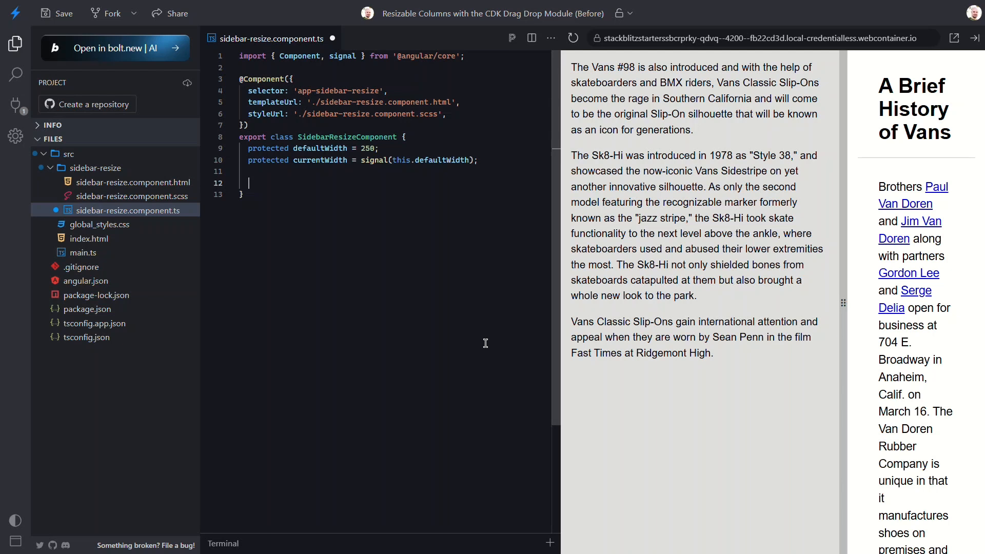
- Write onDragMoved(event: CdkDragMove) setting currentWidth to event.pointerPosition.x, importing CdkDragMove
{"action": "type", "text": "protected"}
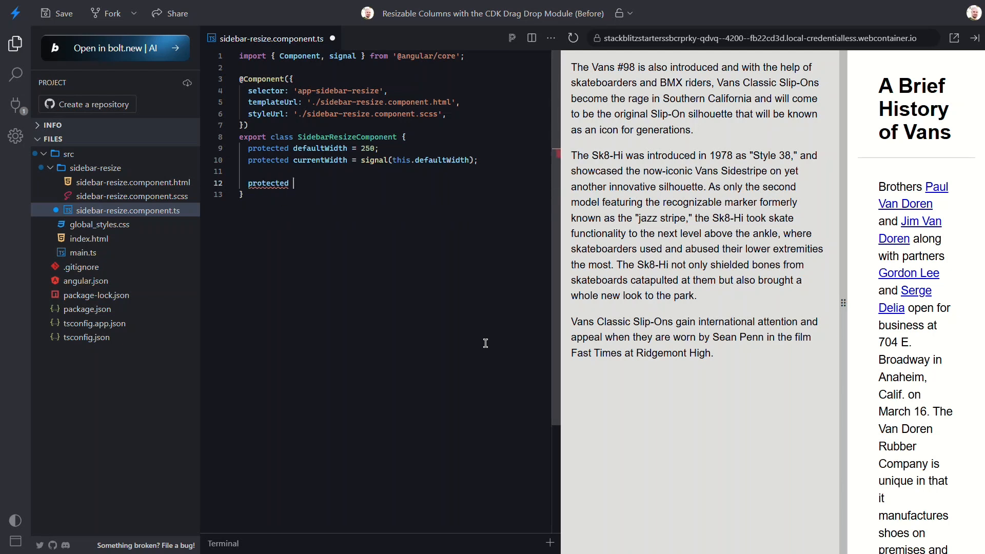
{"action": "type", "text": "onDragMoved"}
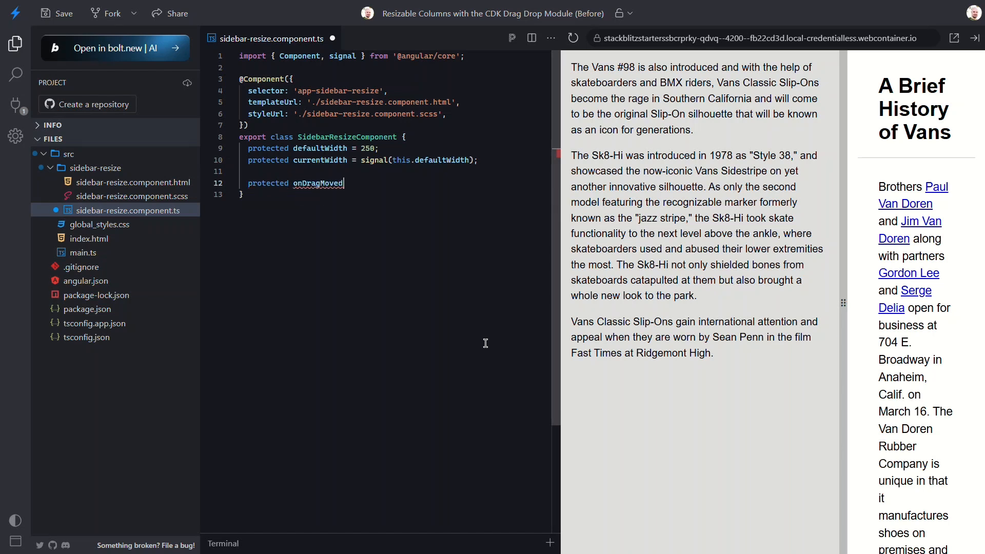
{"action": "type", "text": "() {"}
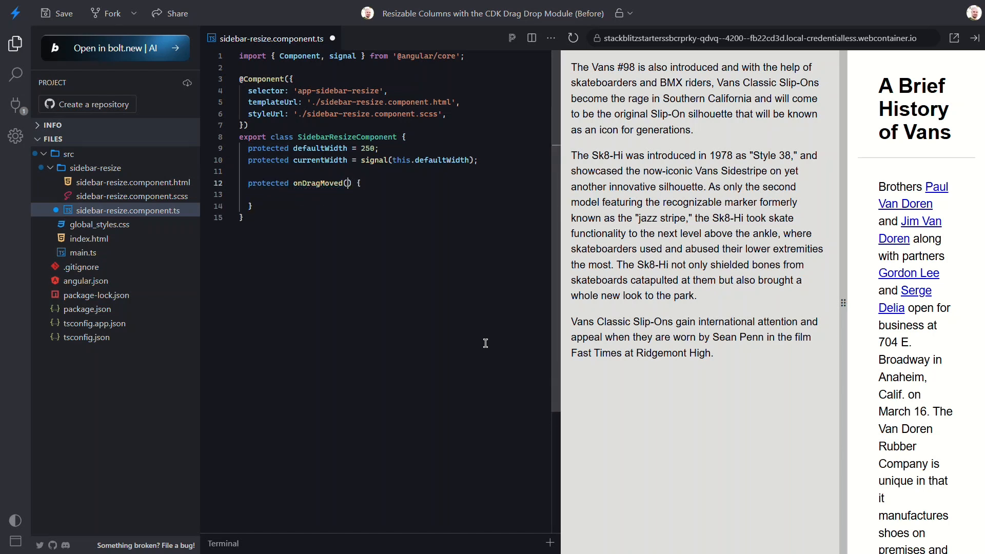
{"action": "type", "text": "event:"}
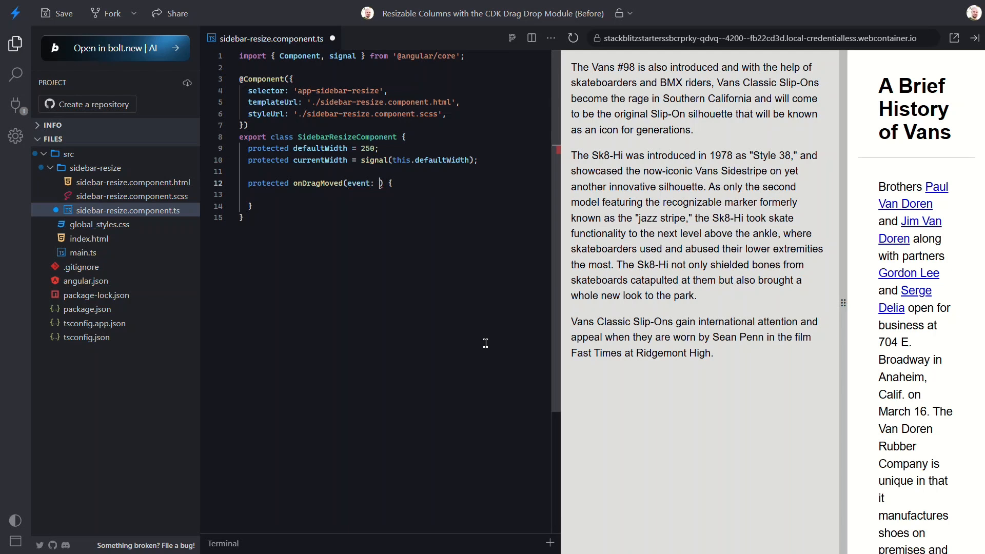
{"action": "type", "text": "CdkDragMove"}
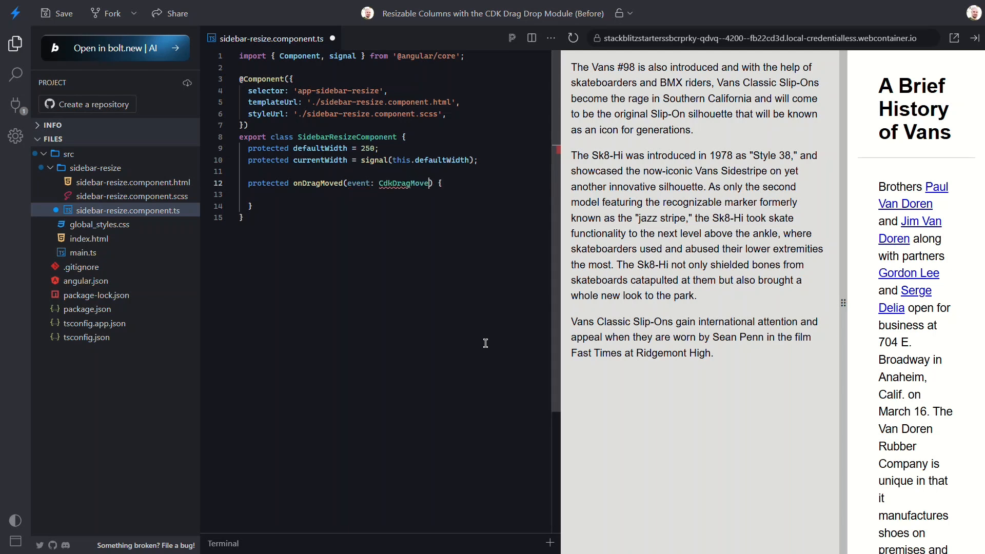
{"action": "type", "text": "import {  }"}
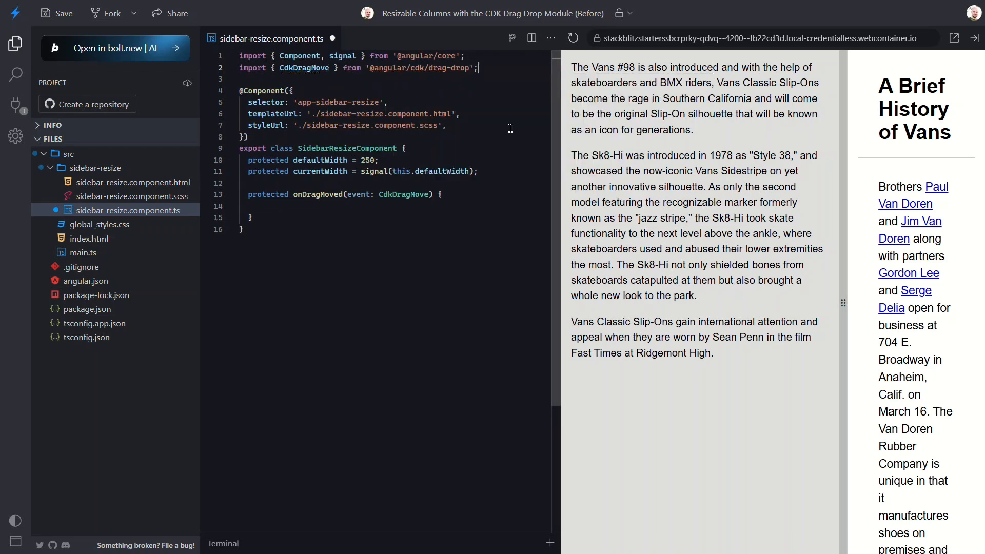
{"action": "type", "text": "this"}
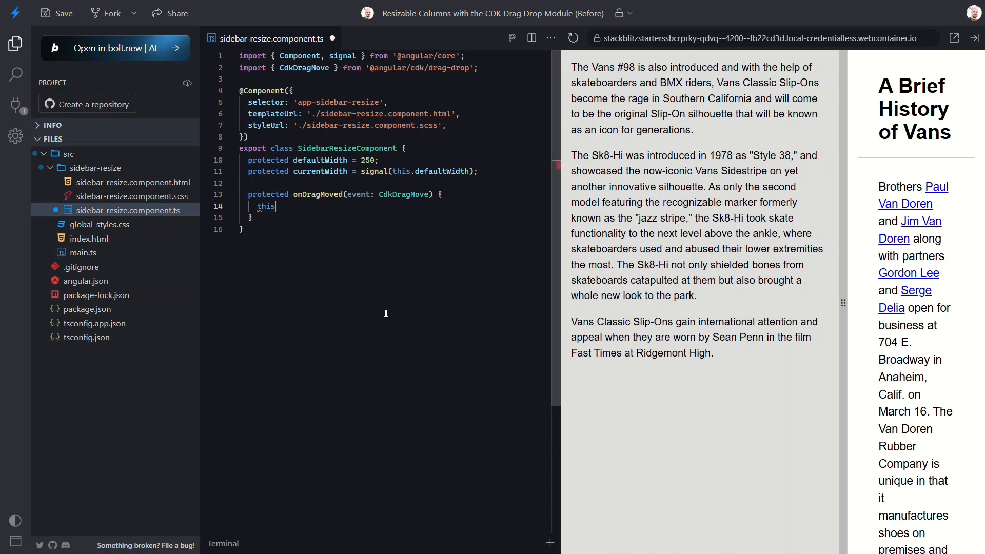
{"action": "type", "text": ".currentWidth.set(event.pointerPosition."}
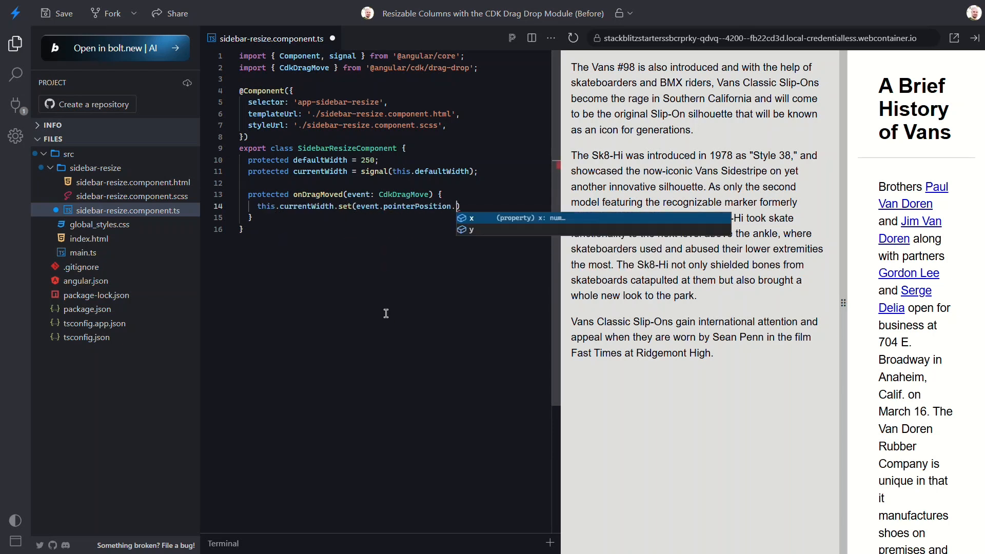
{"action": "type", "text": "x);"}
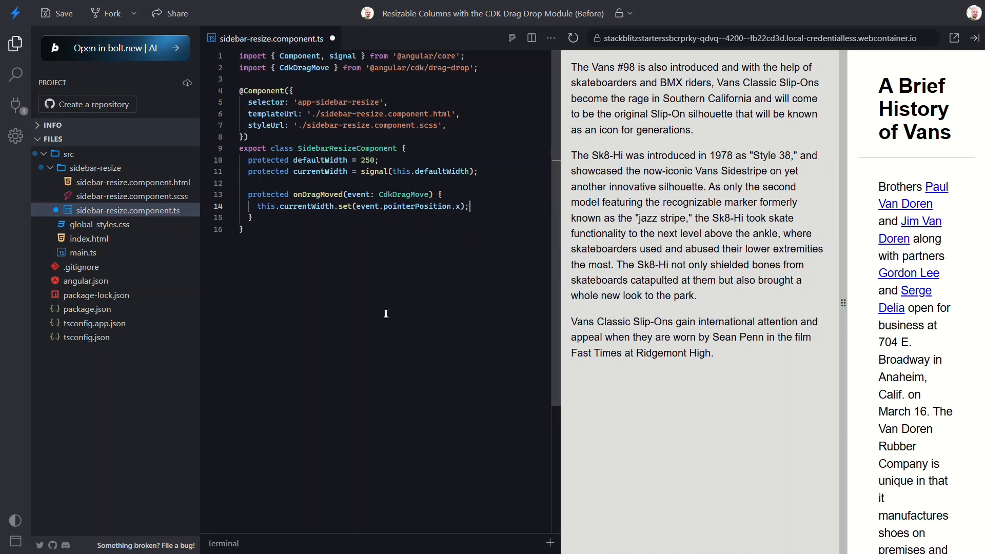
{"action": "key", "text": "Enter"}
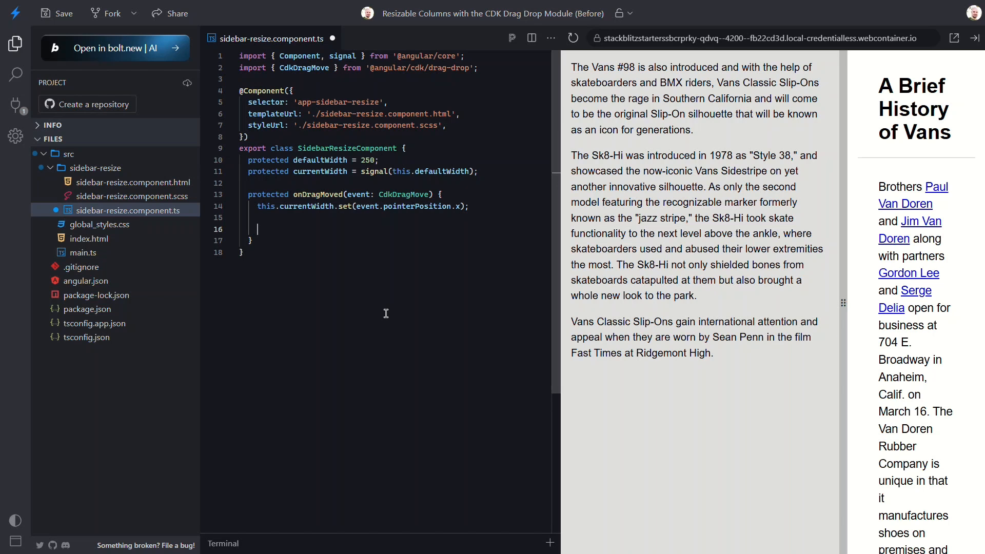
- In onDragMoved, store event.source.element.nativeElement in an element constant
{"action": "type", "text": "const element ="}
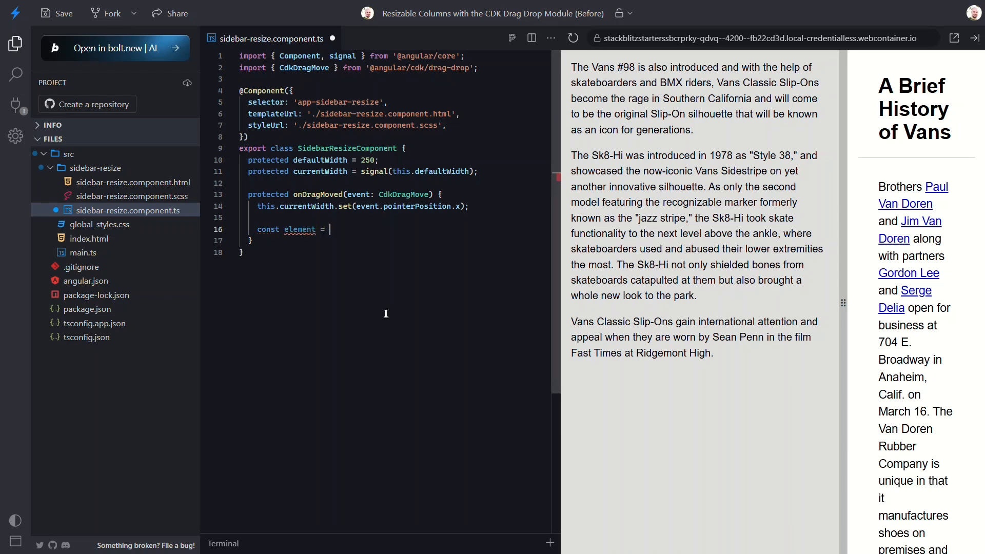
{"action": "type", "text": "event.source."}
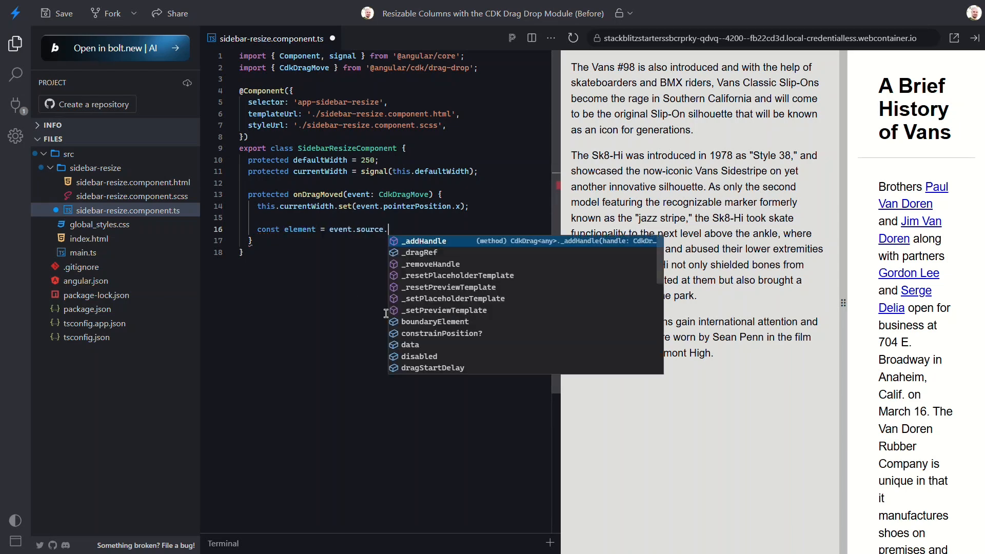
{"action": "type", "text": "element.nativeElement;"}
{"action": "type", "text": "element.style.transform = 'none';"}
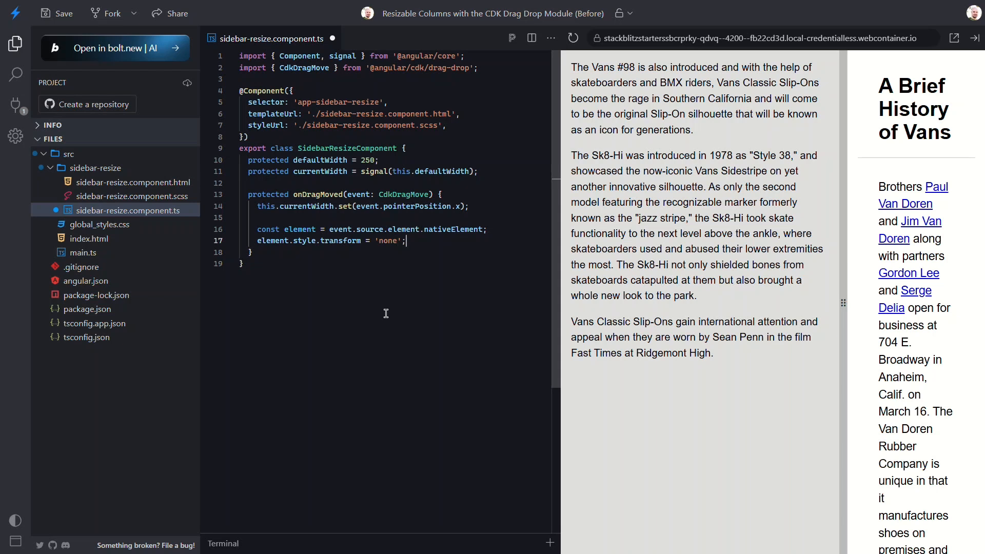
{"action": "left_click", "coordinate": [448, 125]}
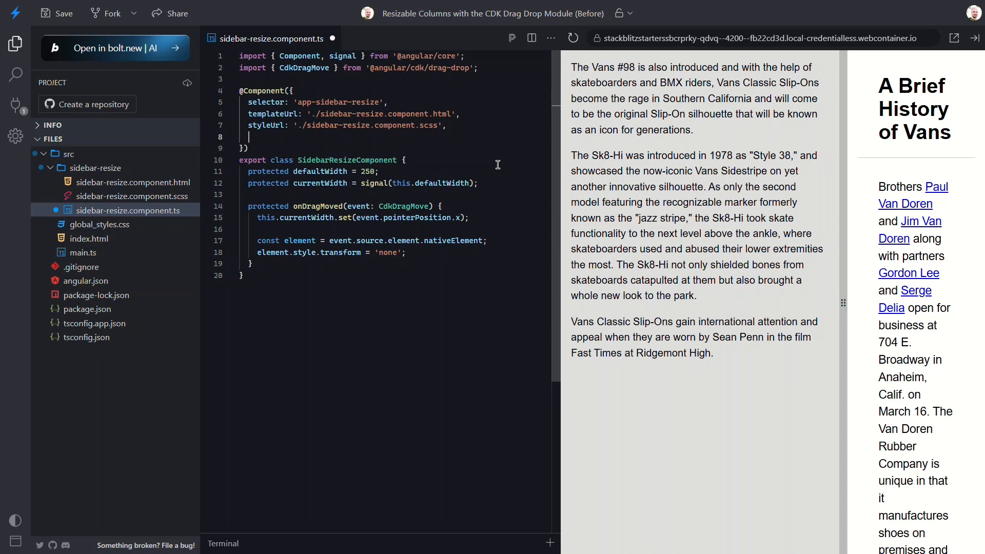
{"action": "type", "text": "imports: [ Drag"}
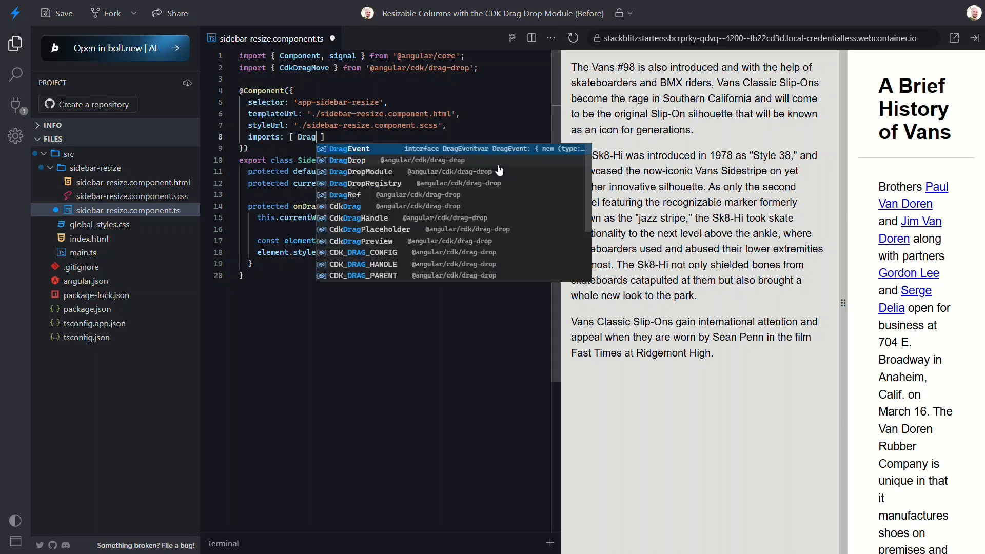
{"action": "left_click", "coordinate": [362, 172]}
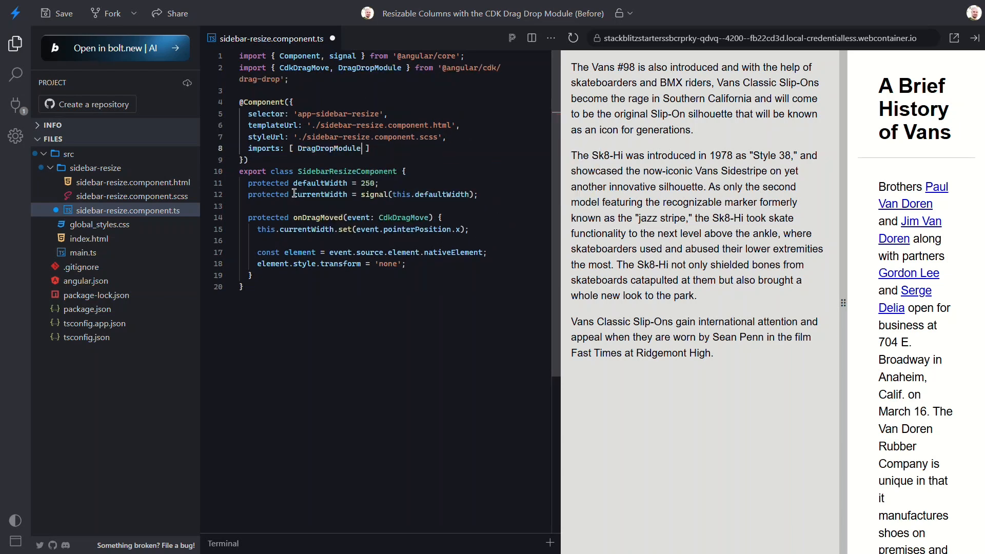
- Make the template's resizer div draggable with the cdkDrag attribute
{"action": "left_click", "coordinate": [134, 182]}
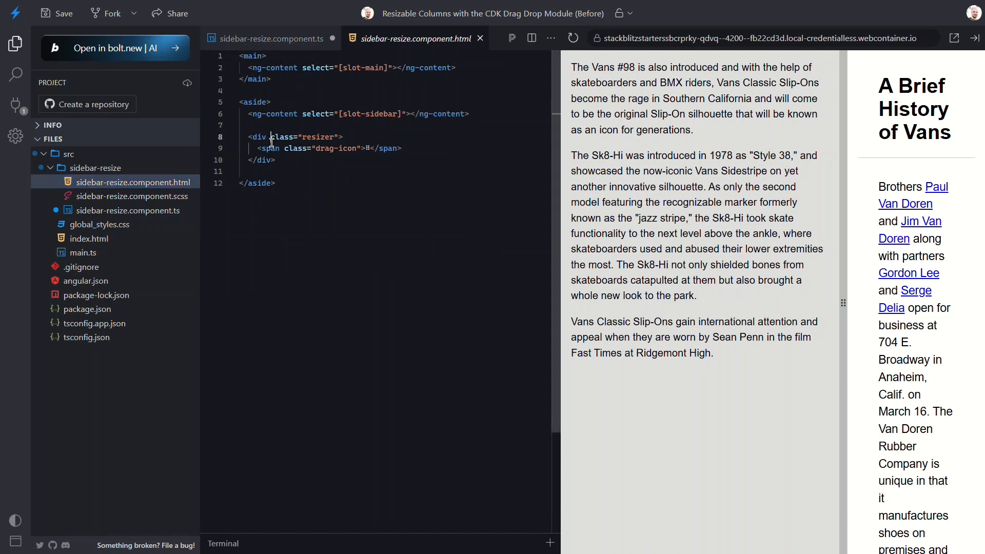
{"action": "key", "text": "Enter"}
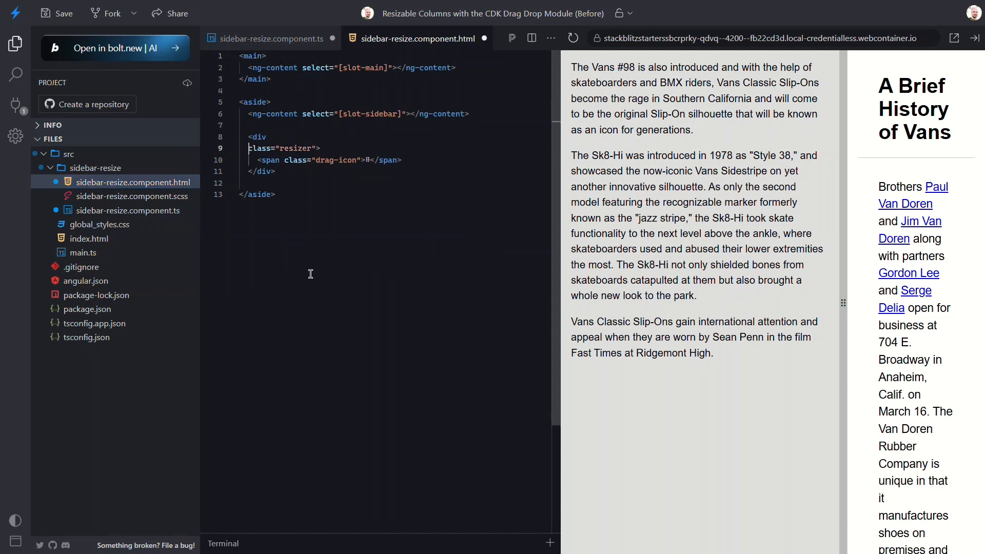
{"action": "type", "text": "cdk"}
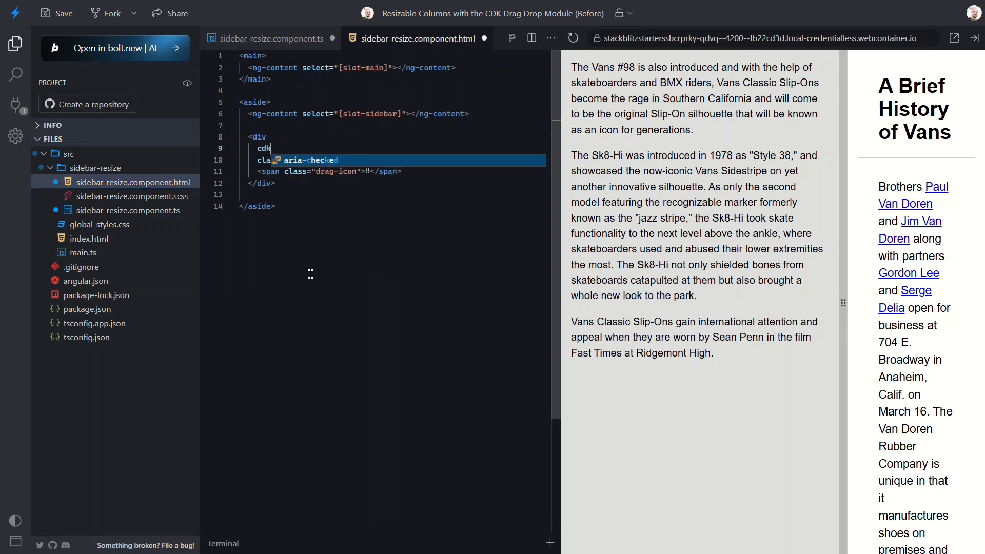
{"action": "type", "text": "Drag"}
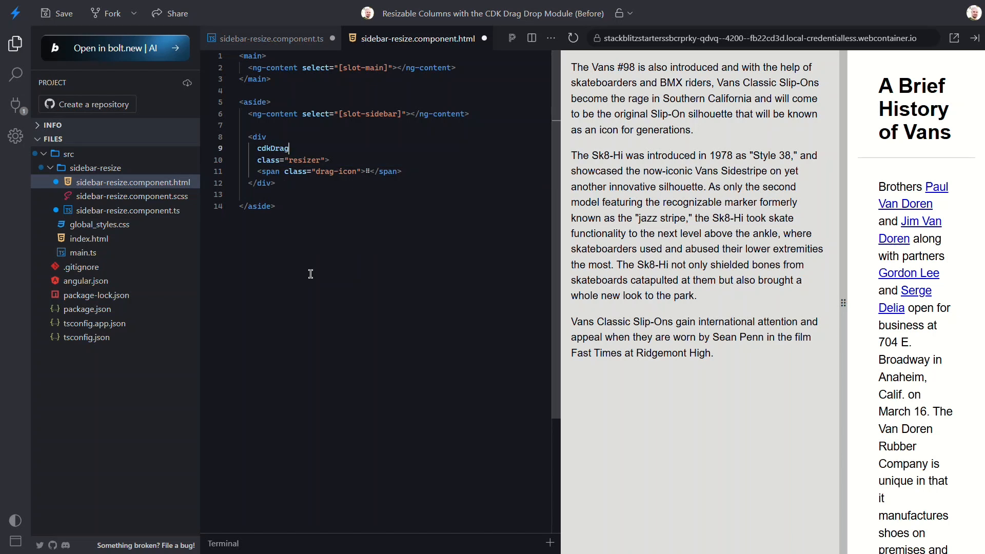
{"action": "key", "text": "Enter"}
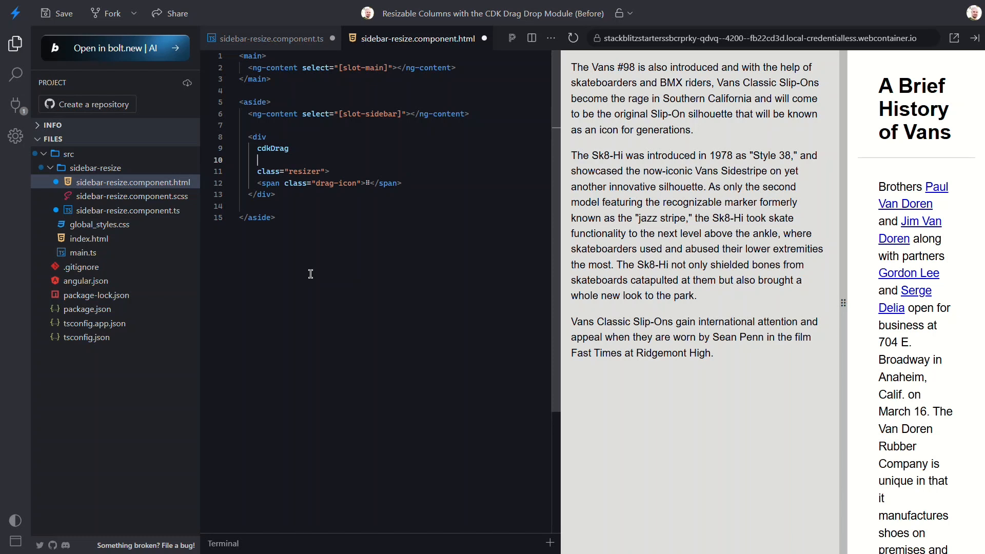
- Bind (cdkDragMoved)="onDragMoved($event)" on the resizer div
{"action": "type", "text": "()=\""}
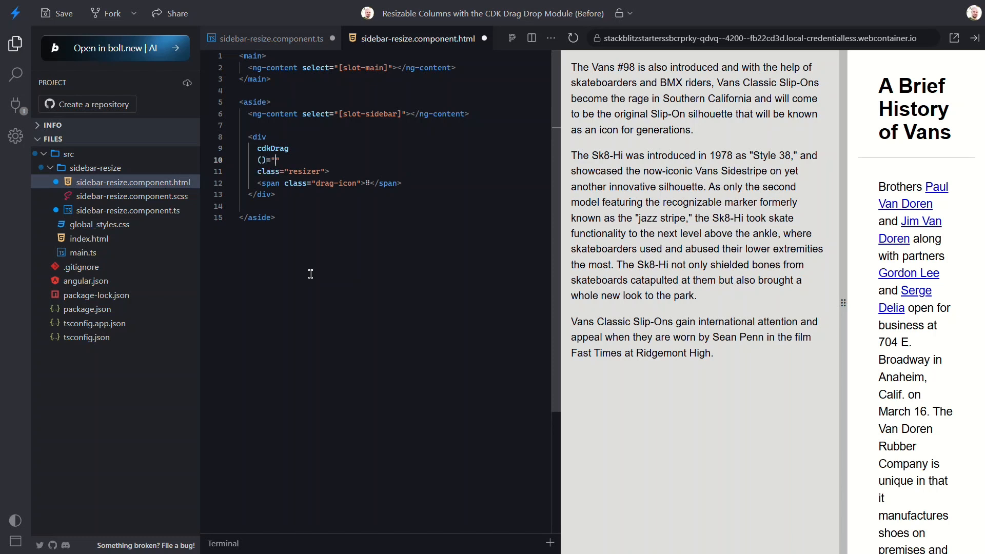
{"action": "type", "text": "cd"}
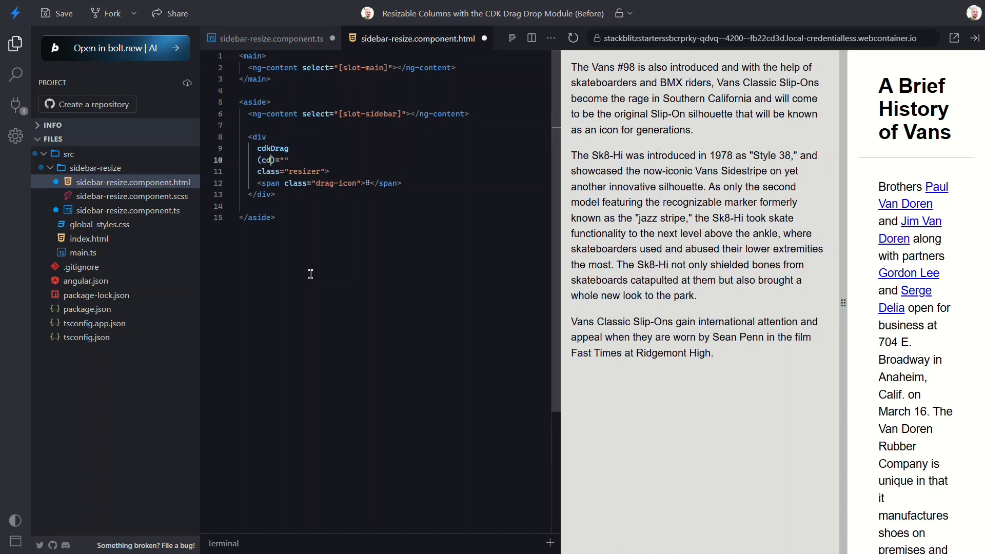
{"action": "type", "text": "kDragM"}
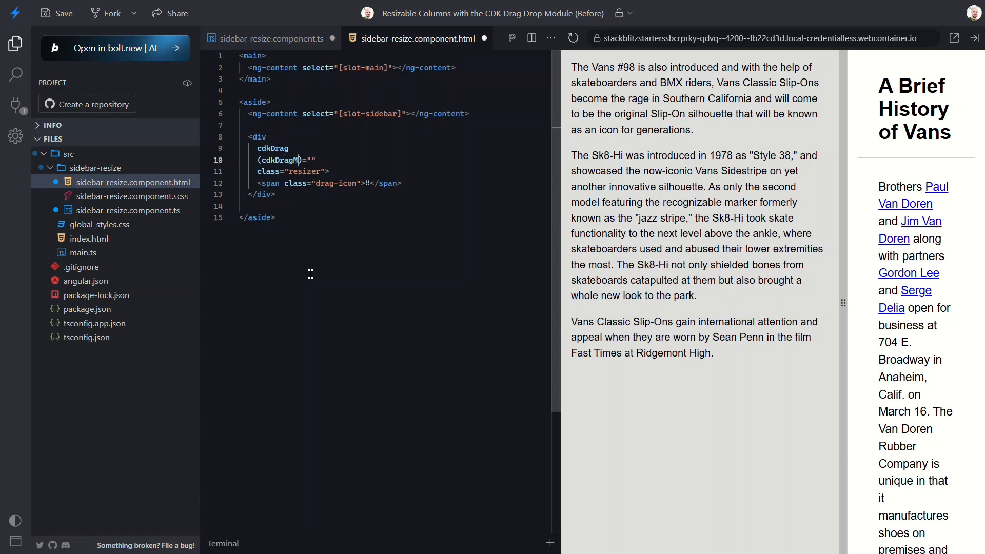
{"action": "type", "text": "oved"}
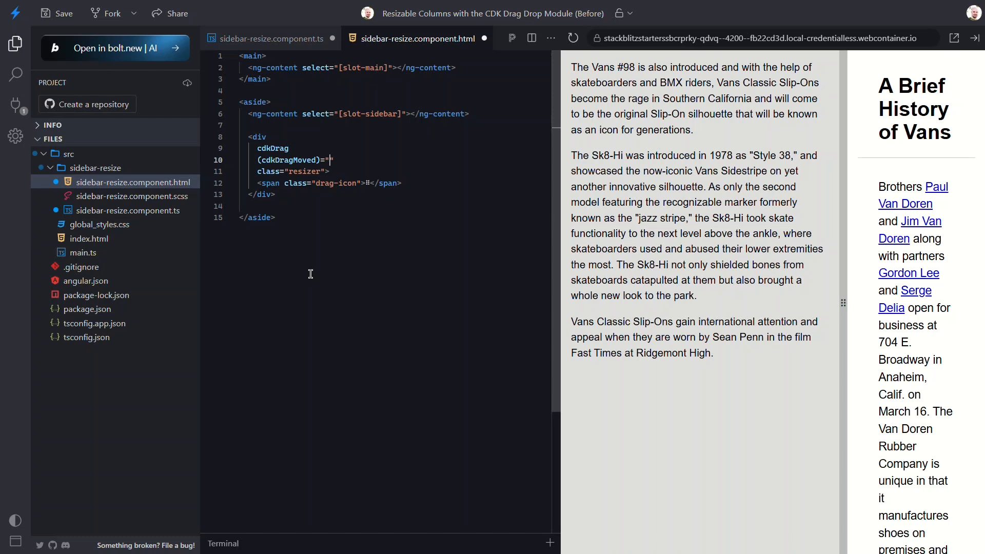
{"action": "type", "text": "onDragMoved("}
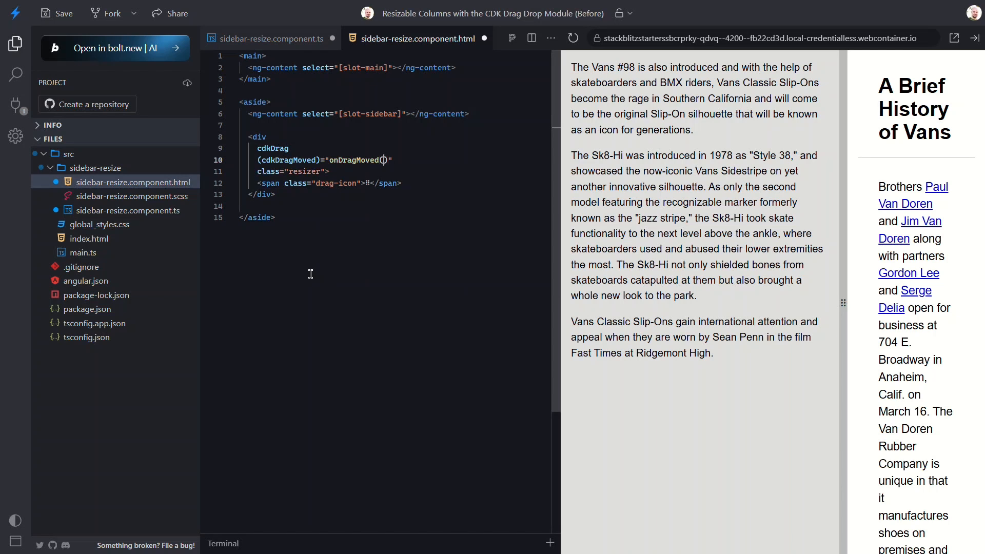
{"action": "type", "text": "$event"}
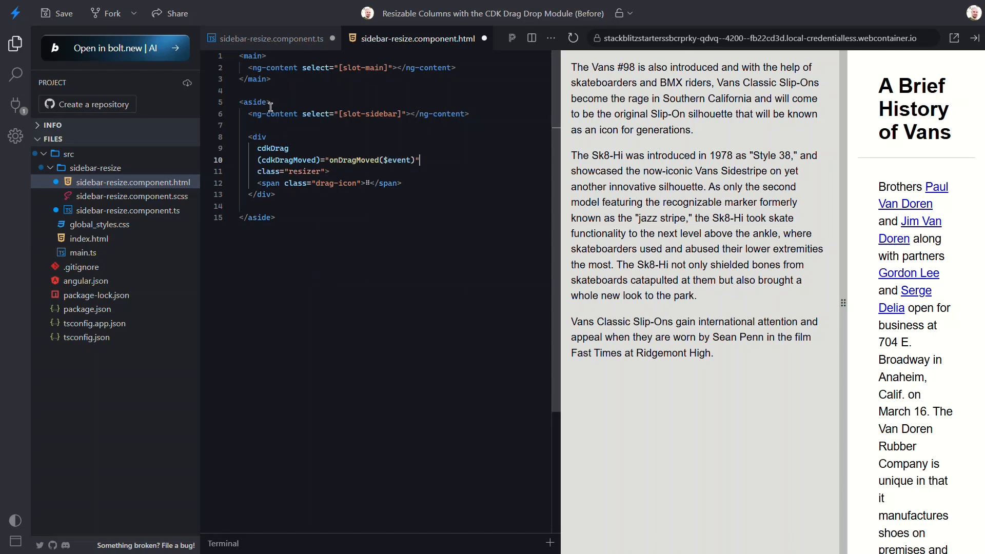
- Add [style.width.px]="currentWidth()" to the aside tag in the template
{"action": "type", "text": "[]=\""}
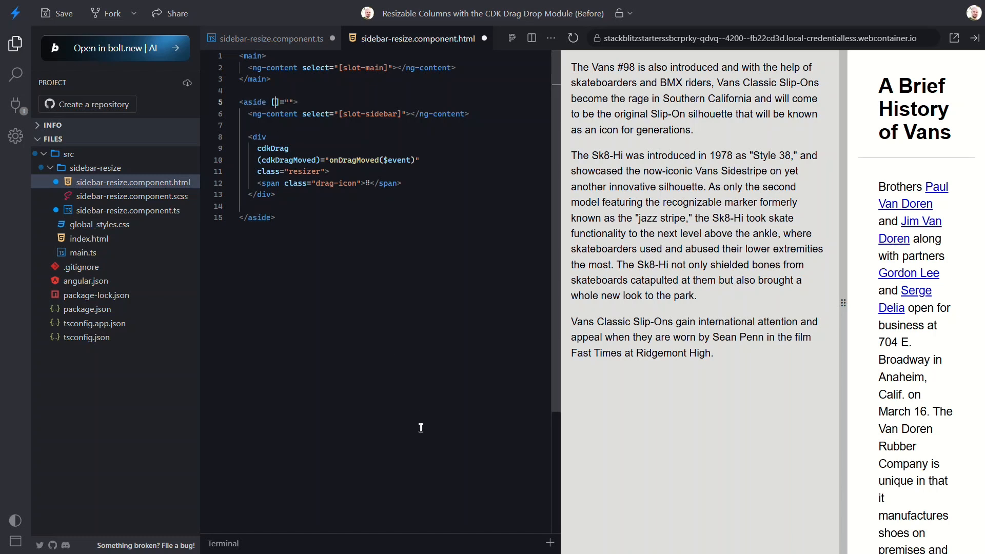
{"action": "type", "text": "[style.width.px]"}
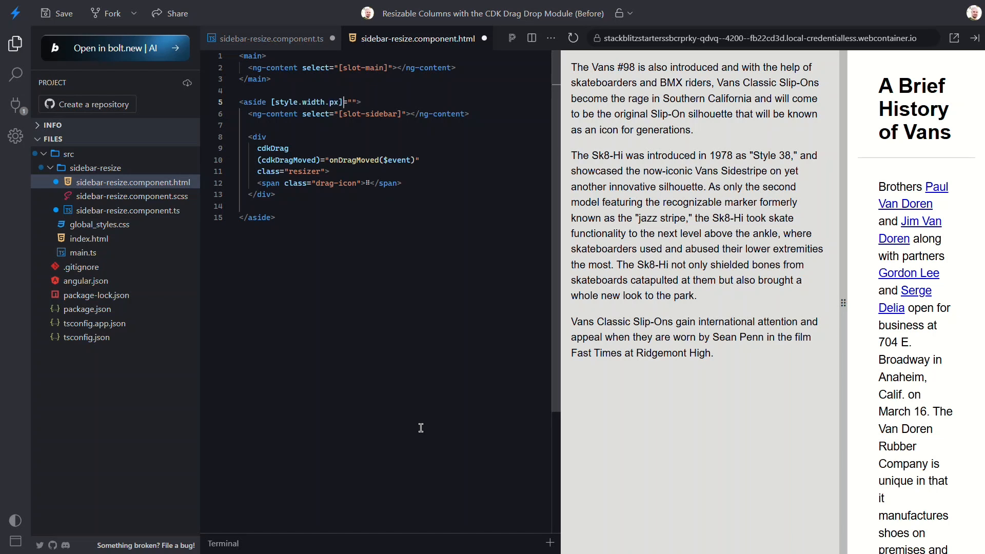
{"action": "type", "text": "currentWidth"}
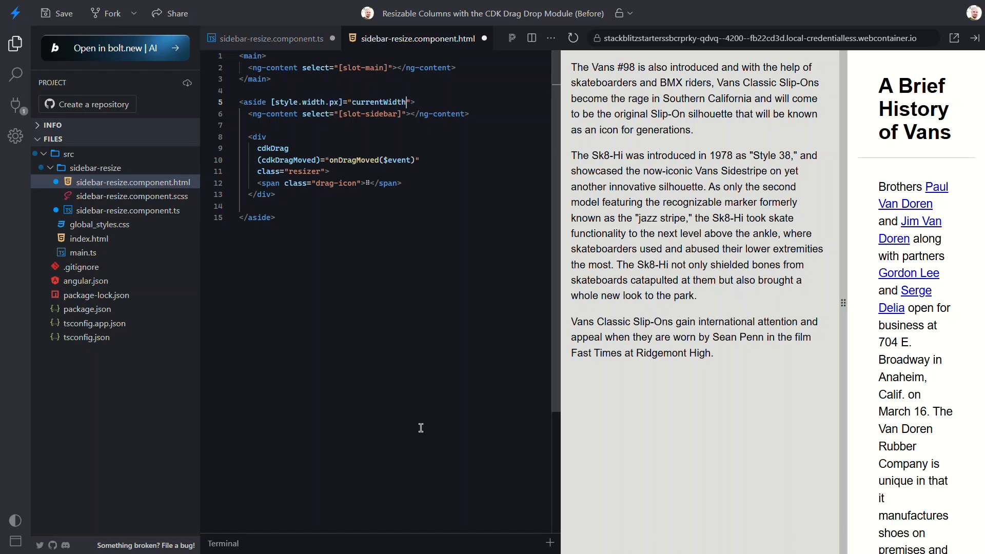
{"action": "type", "text": "()"}
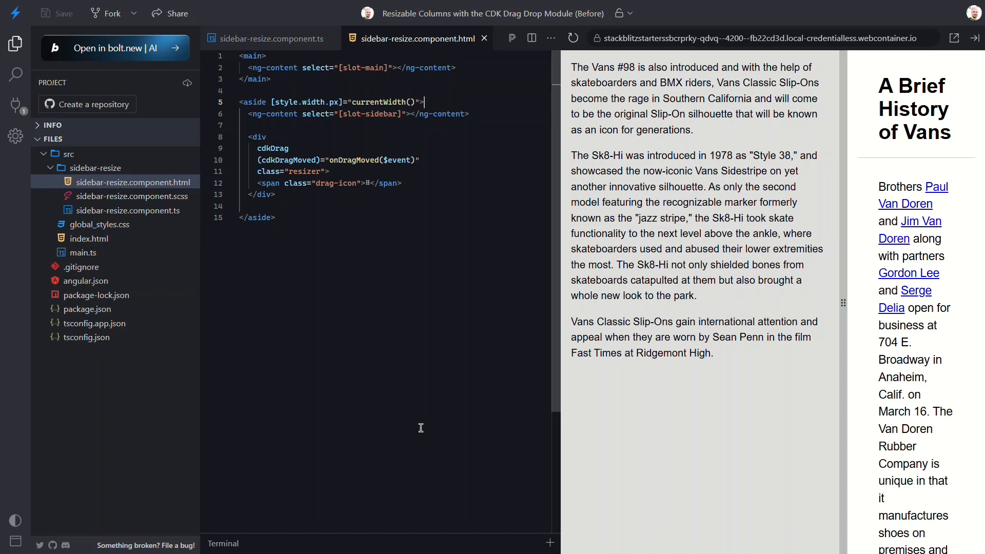
- Drag the preview sidebar's handle narrower, wider, then narrower than its original width
{"action": "left_click_drag", "start_coordinate": [843, 303], "coordinate": [716, 302]}
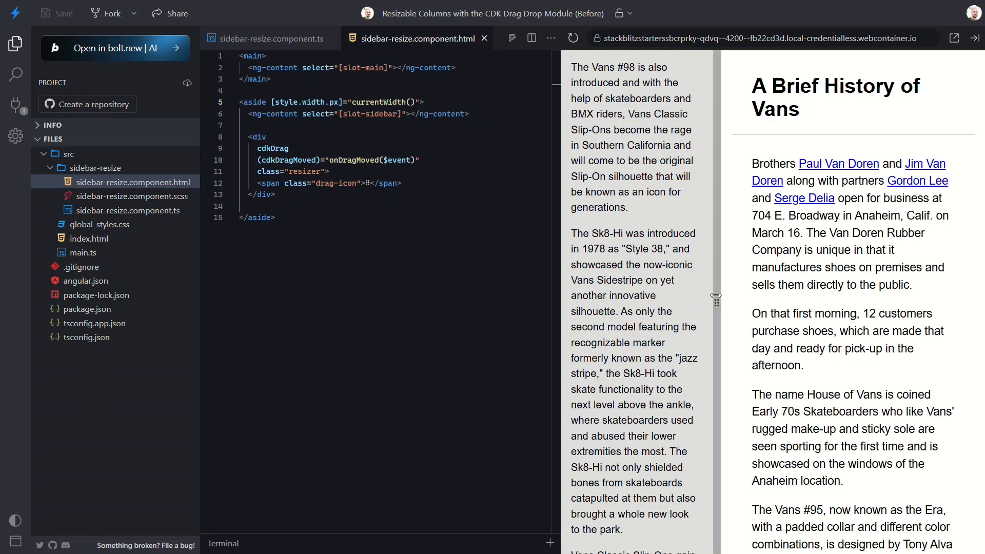
{"action": "left_click_drag", "start_coordinate": [715, 296], "coordinate": [830, 302]}
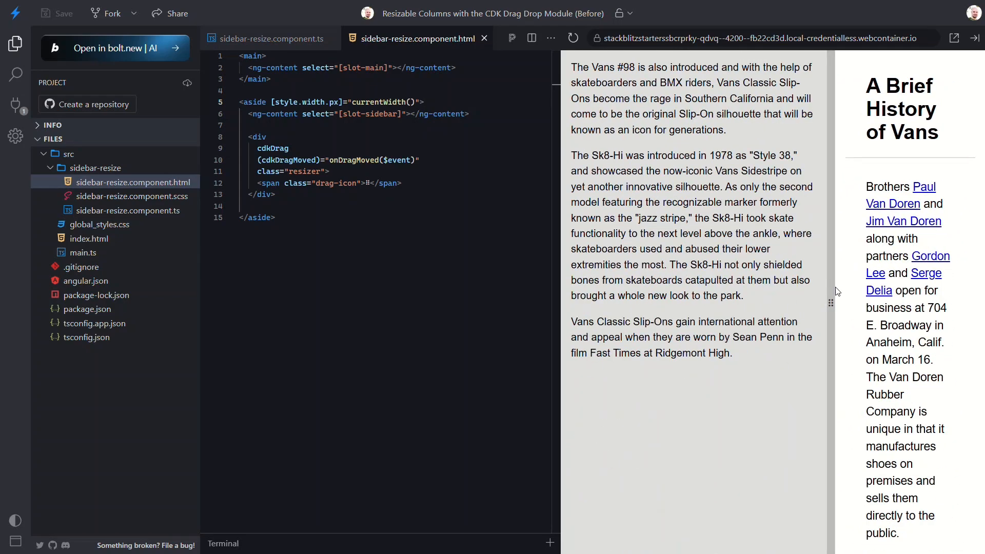
{"action": "left_click_drag", "start_coordinate": [830, 302], "coordinate": [730, 302]}
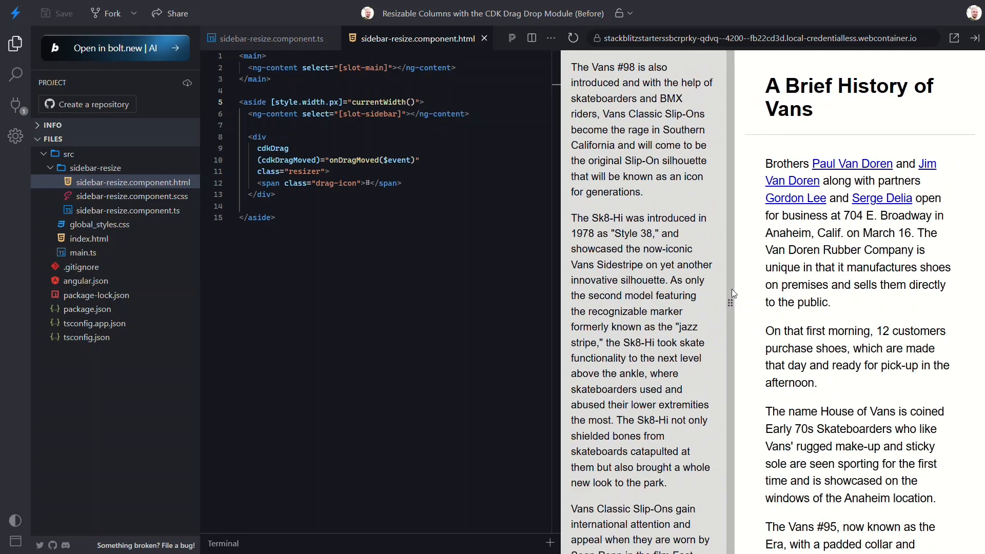
{"action": "left_click_drag", "start_coordinate": [731, 302], "coordinate": [697, 302]}
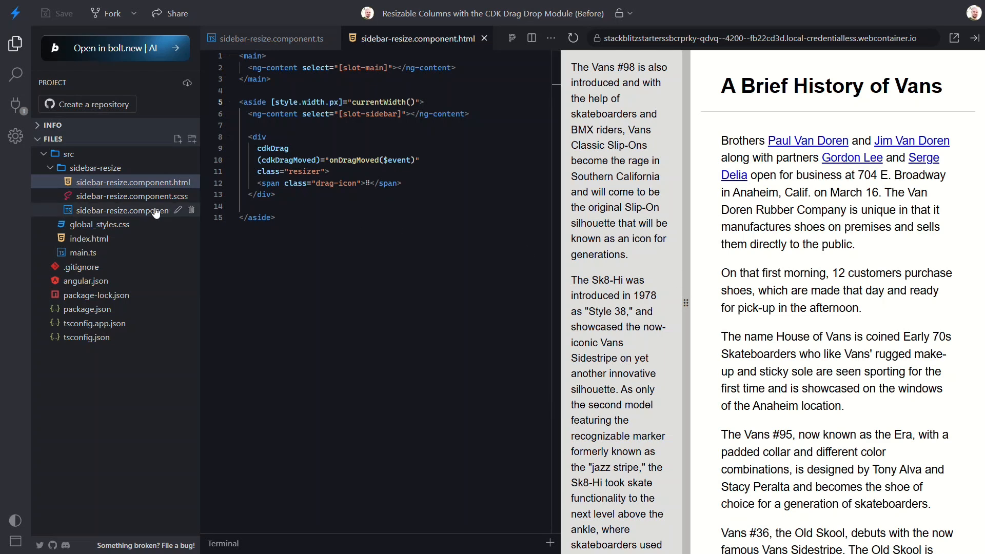
- In sidebar-resize.component.ts, add protected reset() calling this.currentWidth.set(this.defaultWidth)
{"action": "left_click", "coordinate": [119, 210]}
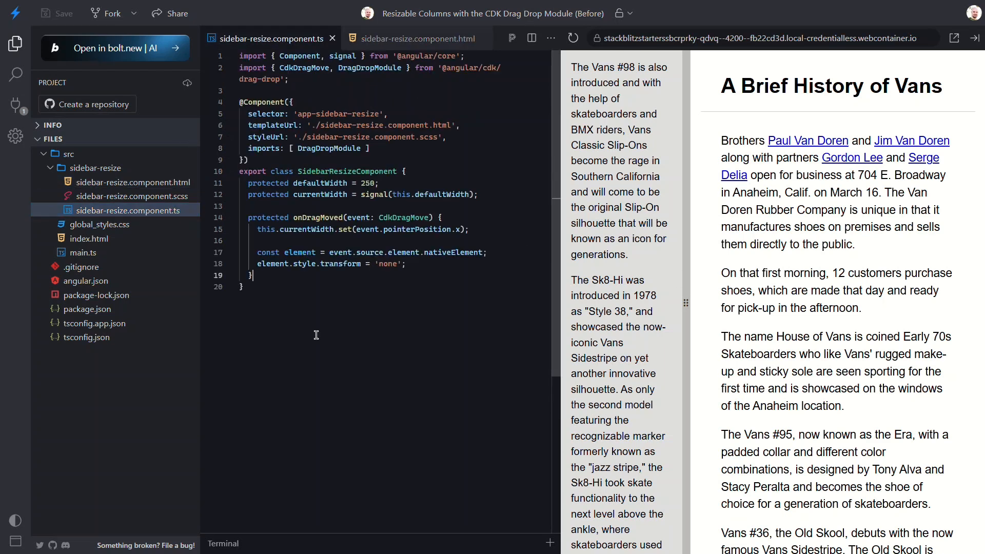
{"action": "type", "text": "protected"}
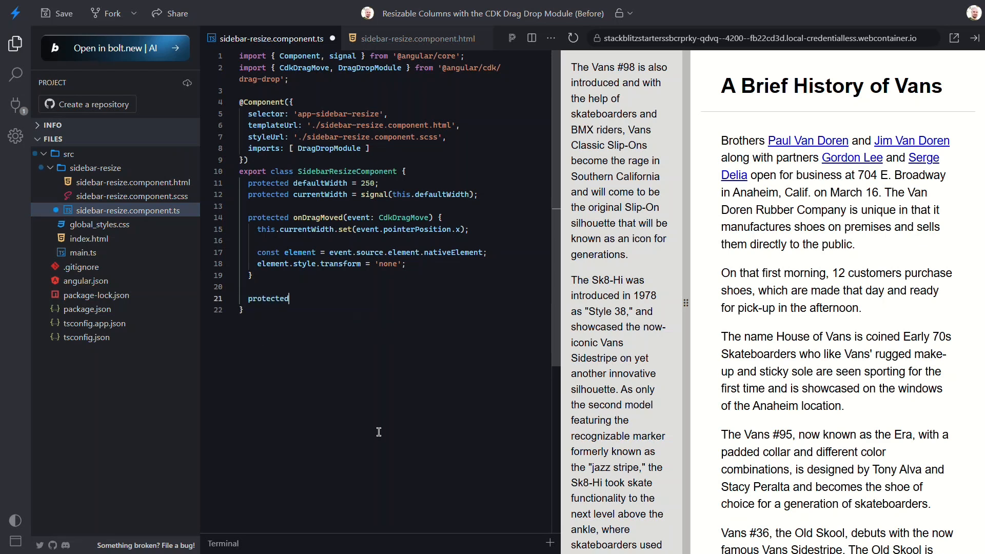
{"action": "type", "text": "reset() {}"}
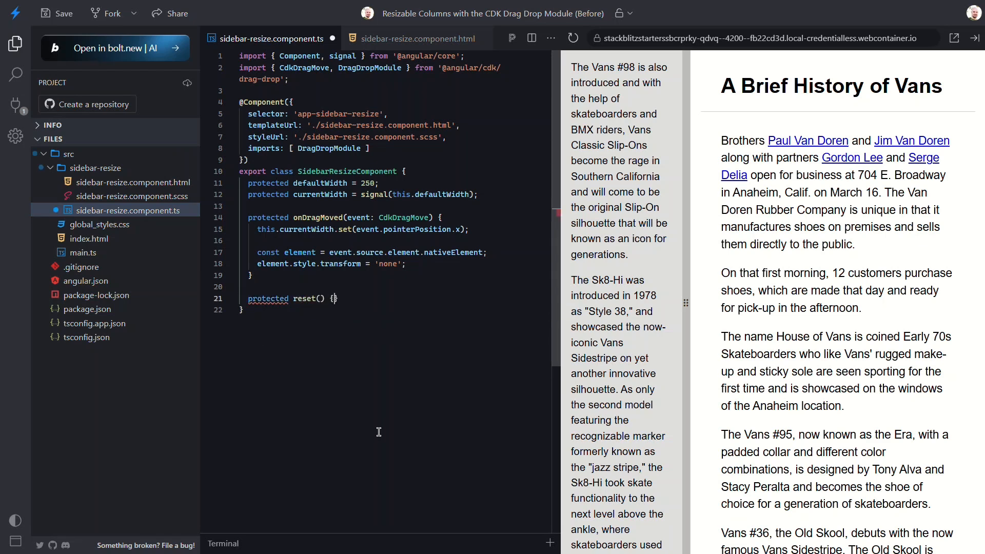
{"action": "key", "text": "Enter"}
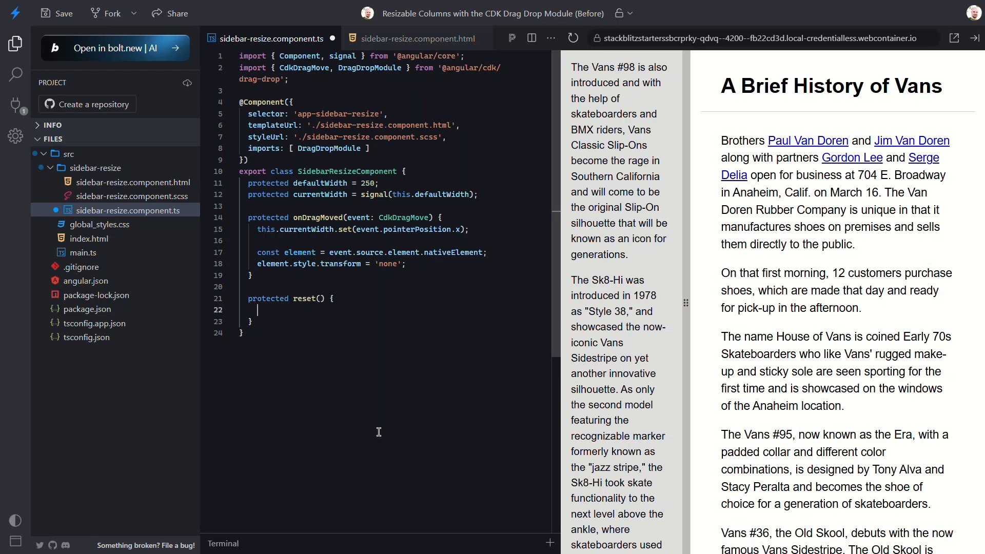
{"action": "type", "text": "this.cu"}
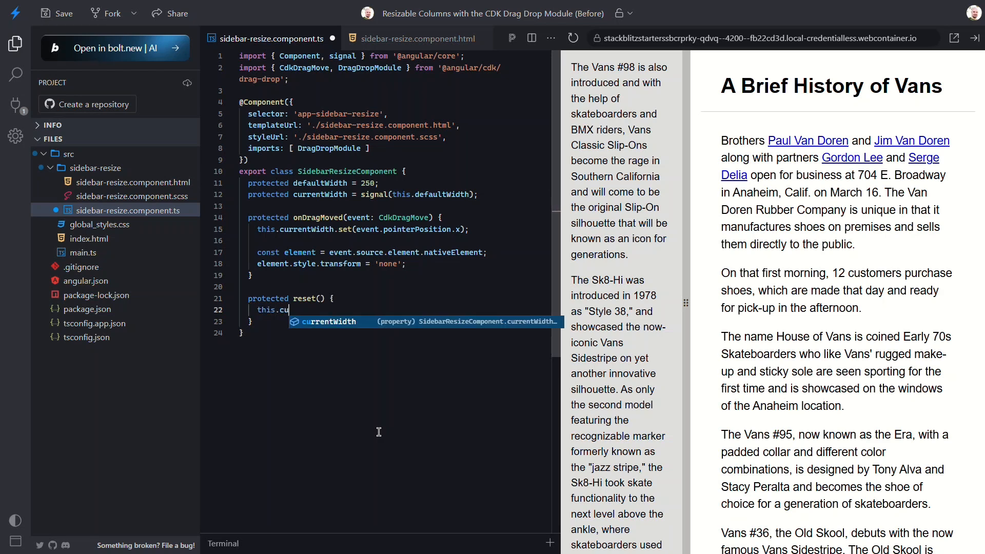
{"action": "type", "text": "rrentWidth.set();"}
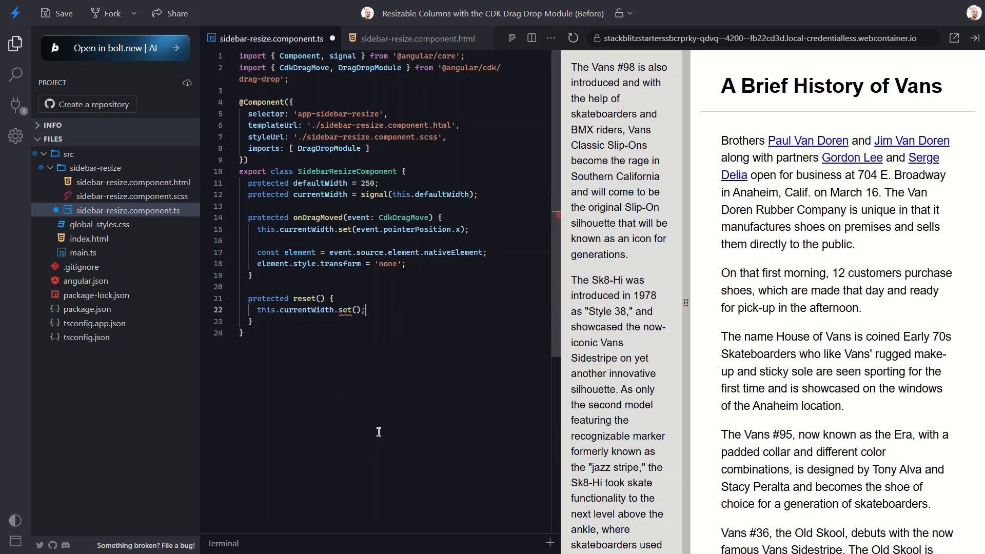
{"action": "type", "text": "this.defaultWidth"}
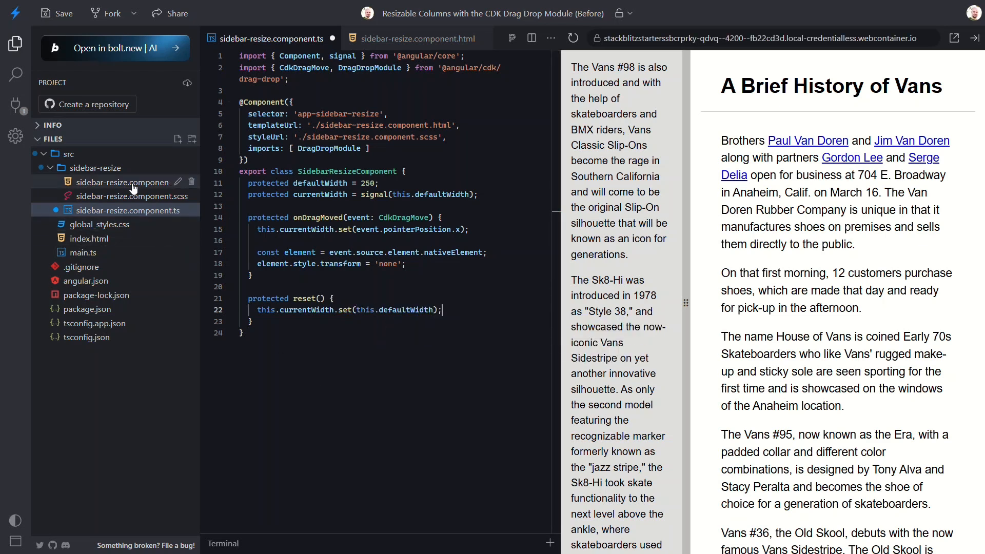
- In sidebar-resize.component.html, add a Reset button whose (click) calls reset()
{"action": "left_click", "coordinate": [133, 182]}
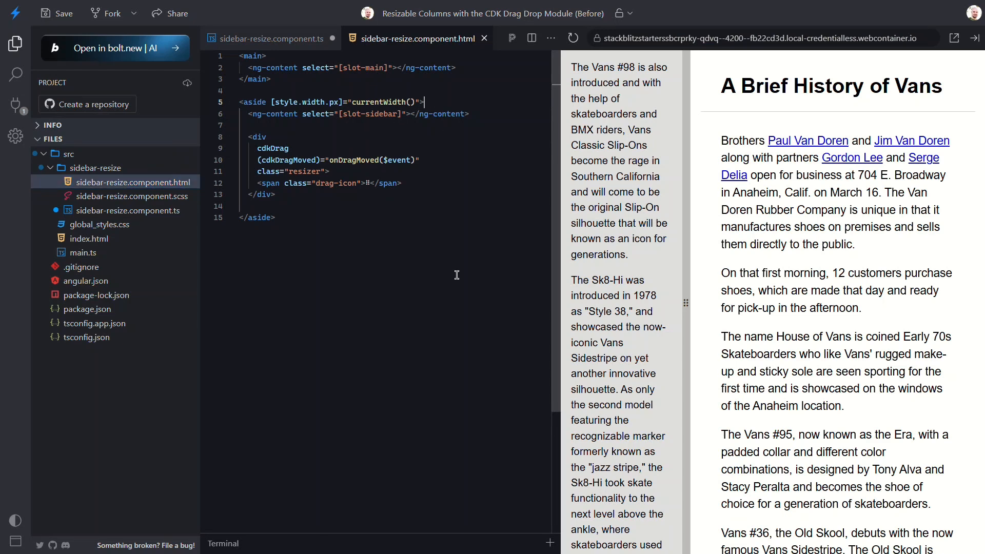
{"action": "type", "text": "<button>Reset"}
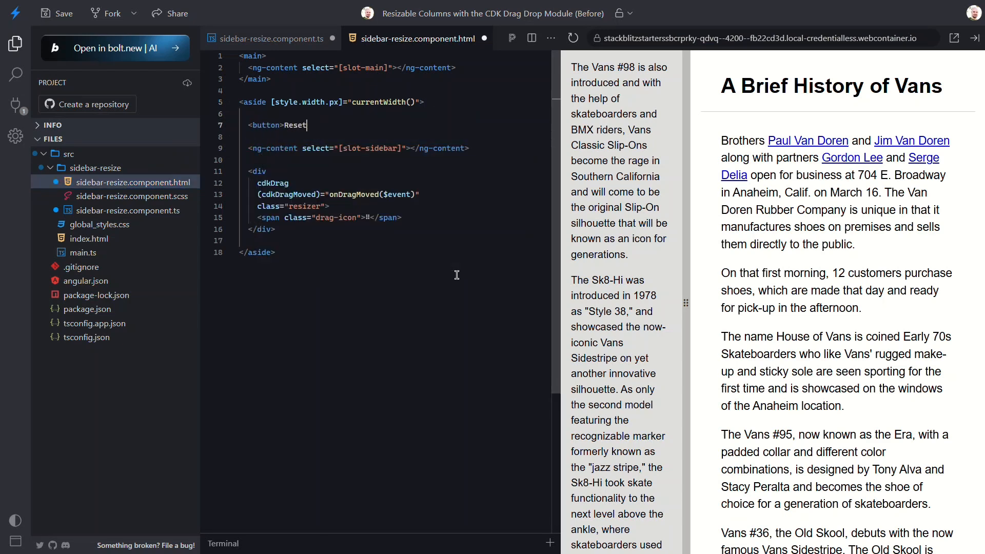
{"action": "type", "text": "</button>"}
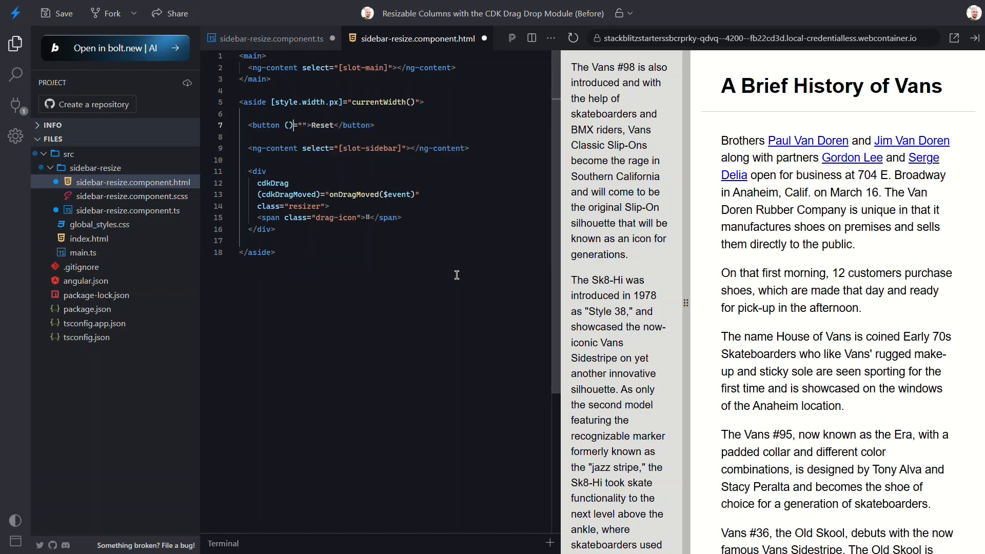
{"action": "type", "text": "click"}
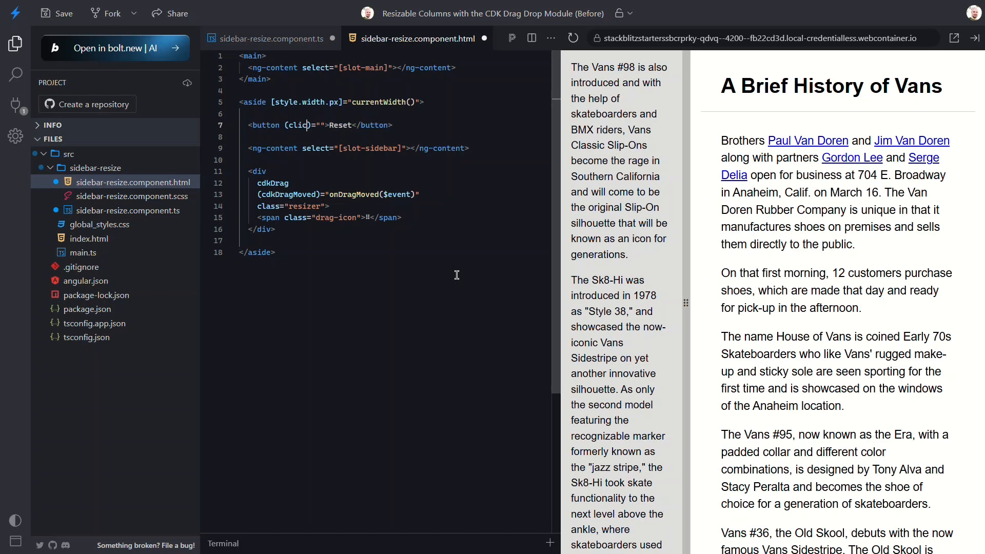
{"action": "type", "text": "reset("}
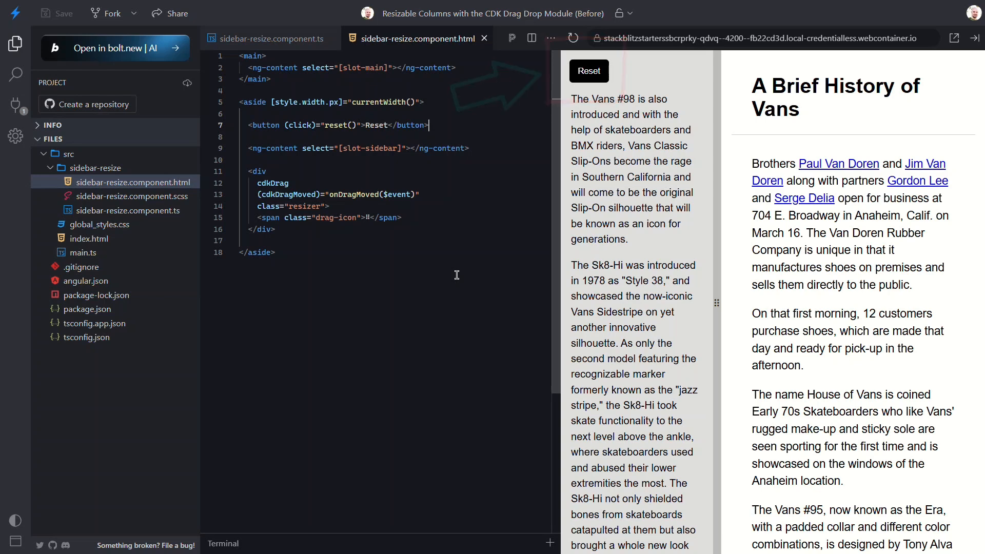
{"action": "left_click_drag", "start_coordinate": [716, 303], "coordinate": [843, 302]}
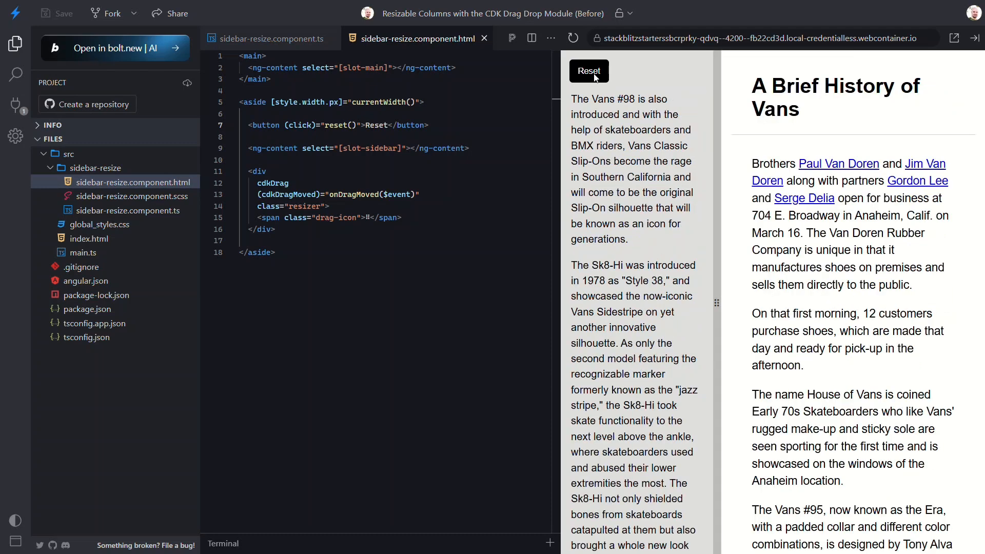
{"action": "left_click_drag", "start_coordinate": [716, 303], "coordinate": [691, 303]}
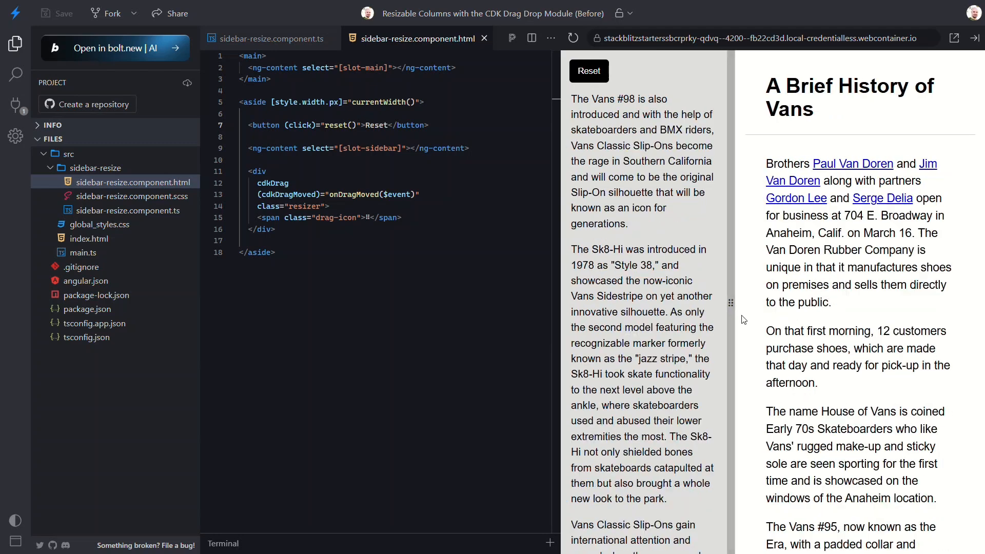
{"action": "left_click_drag", "start_coordinate": [731, 303], "coordinate": [808, 303]}
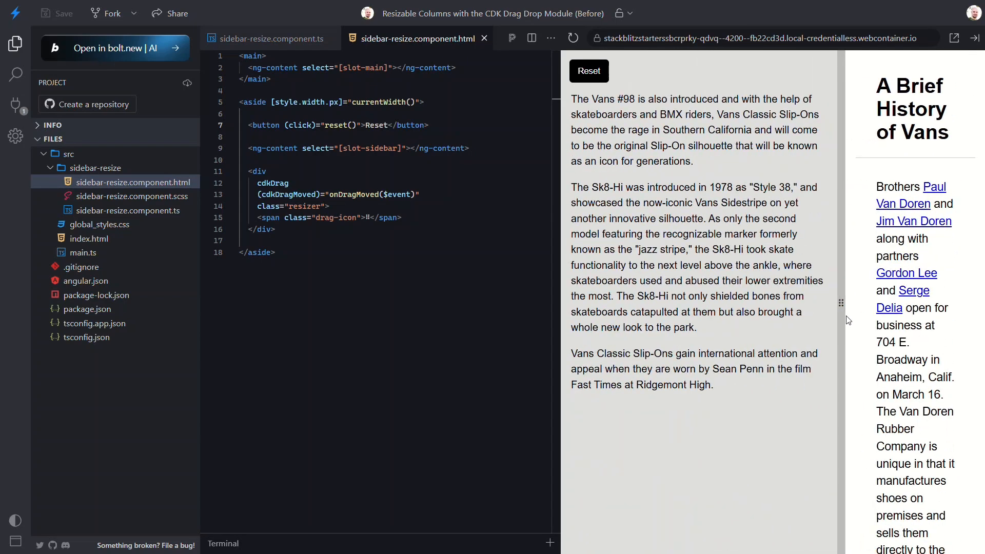
{"action": "left_click_drag", "start_coordinate": [840, 303], "coordinate": [716, 303]}
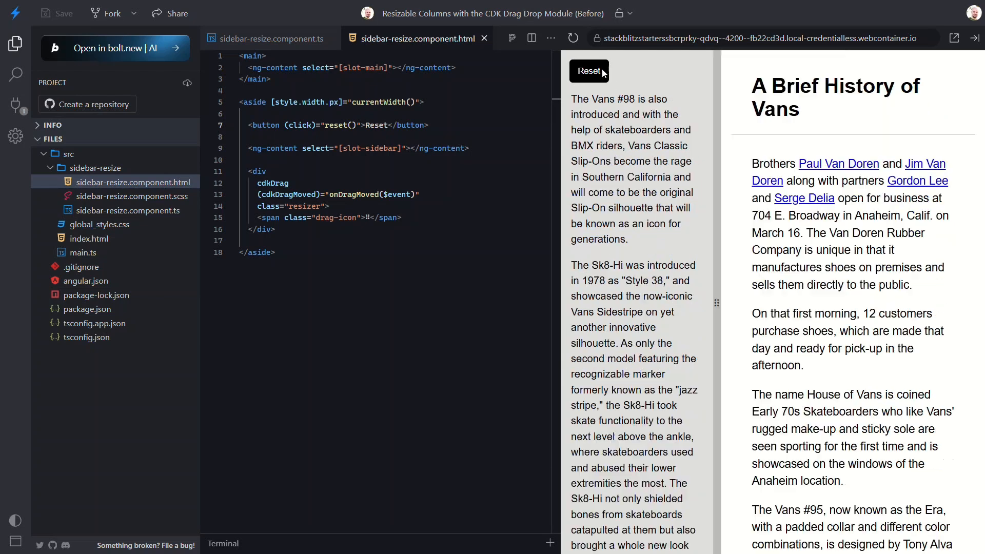